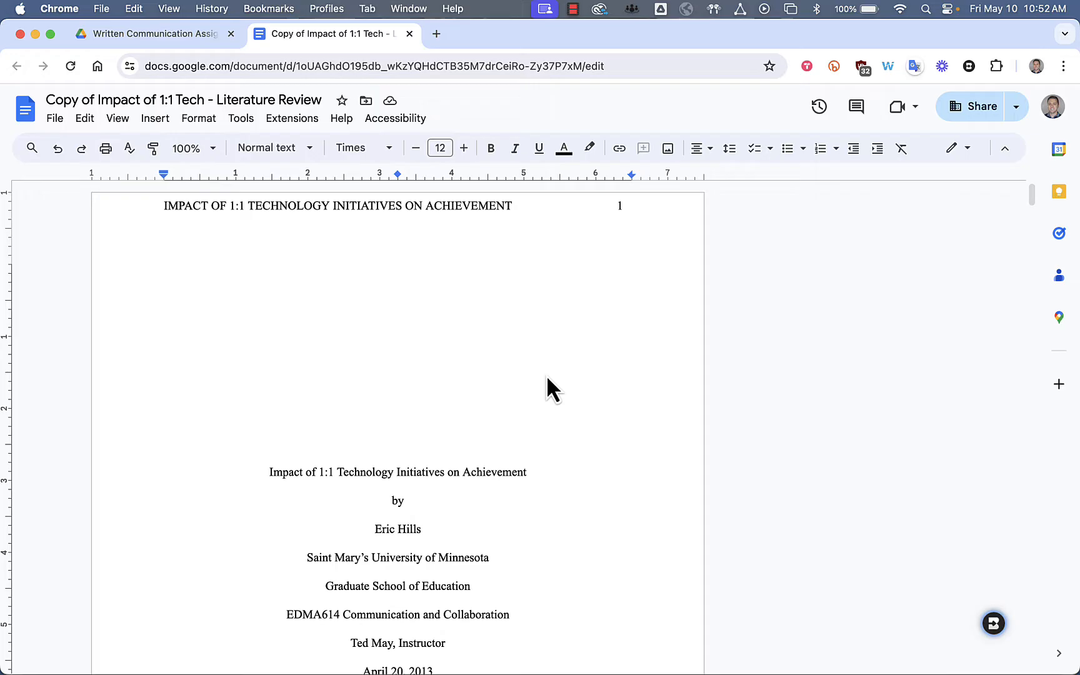
mouse_move(293, 187)
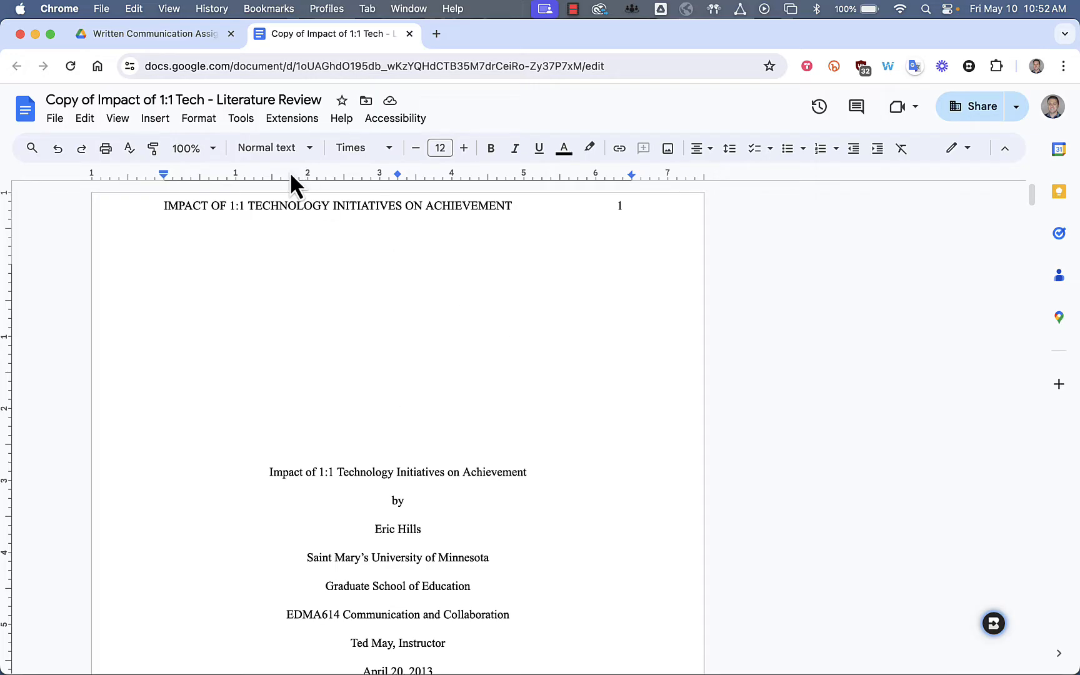
Step: Open the Extensions menu to reach the Turnitin Draft Coach™ submenu
left_click(291, 117)
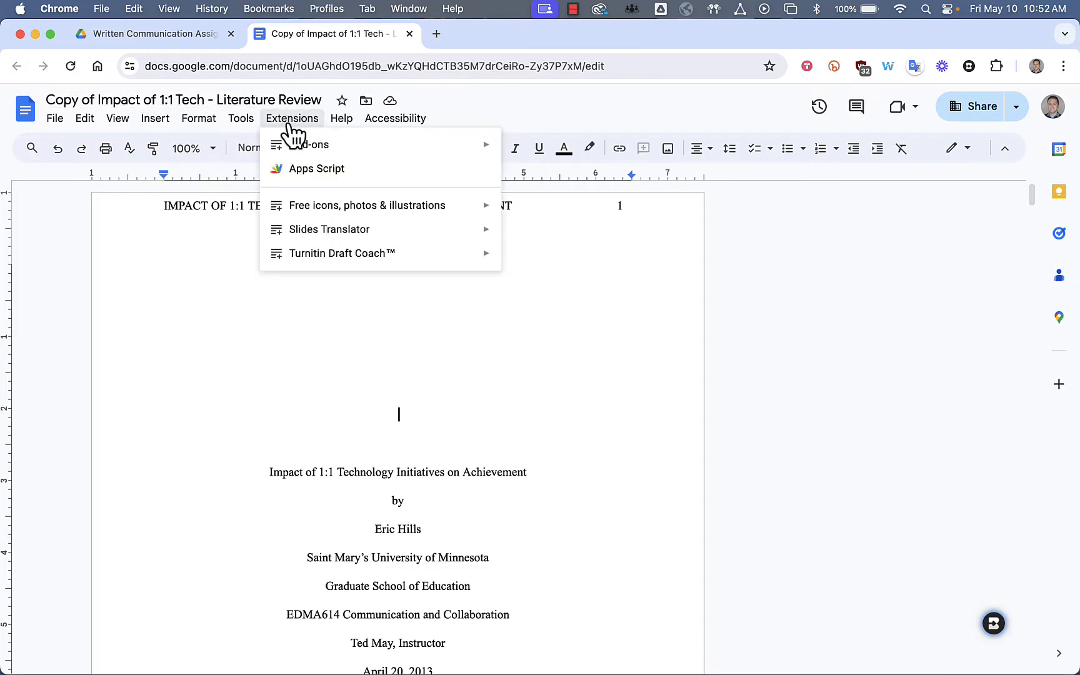
mouse_move(342, 252)
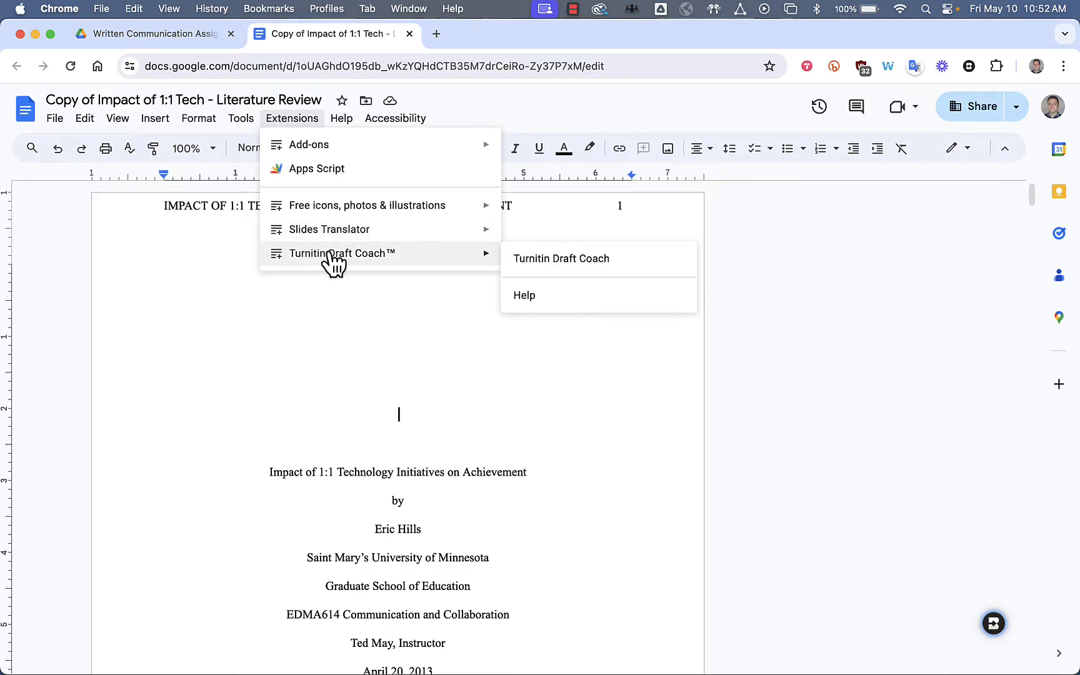
Step: Launch the Turnitin Draft Coach sidebar and scroll through its Details tab
left_click(560, 258)
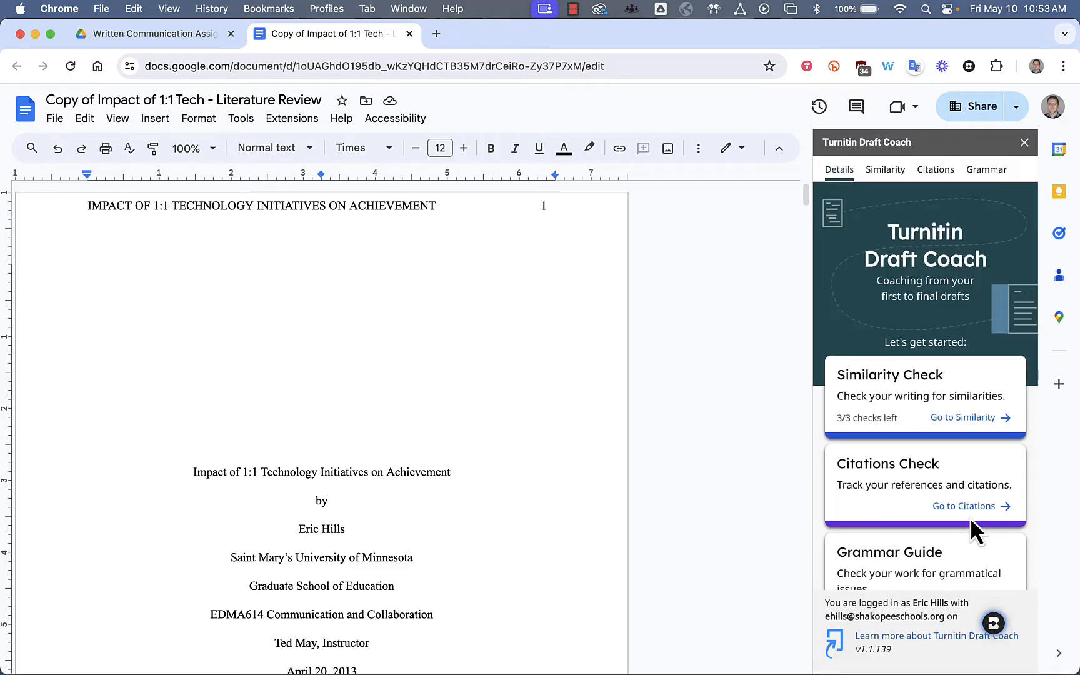
mouse_move(916, 486)
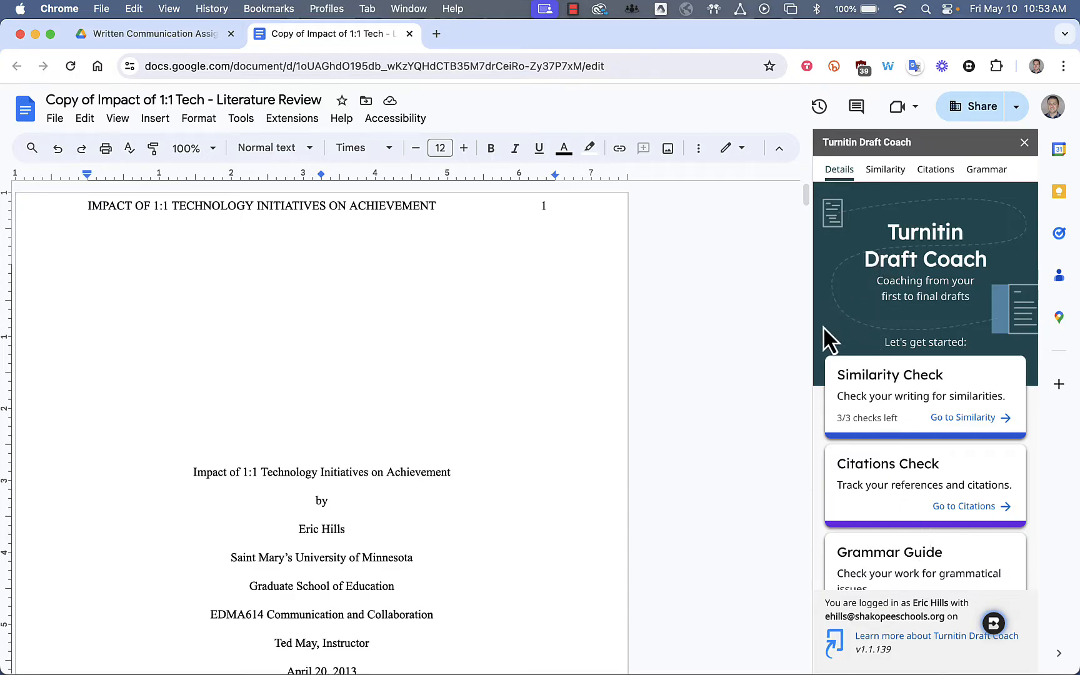
mouse_move(917, 362)
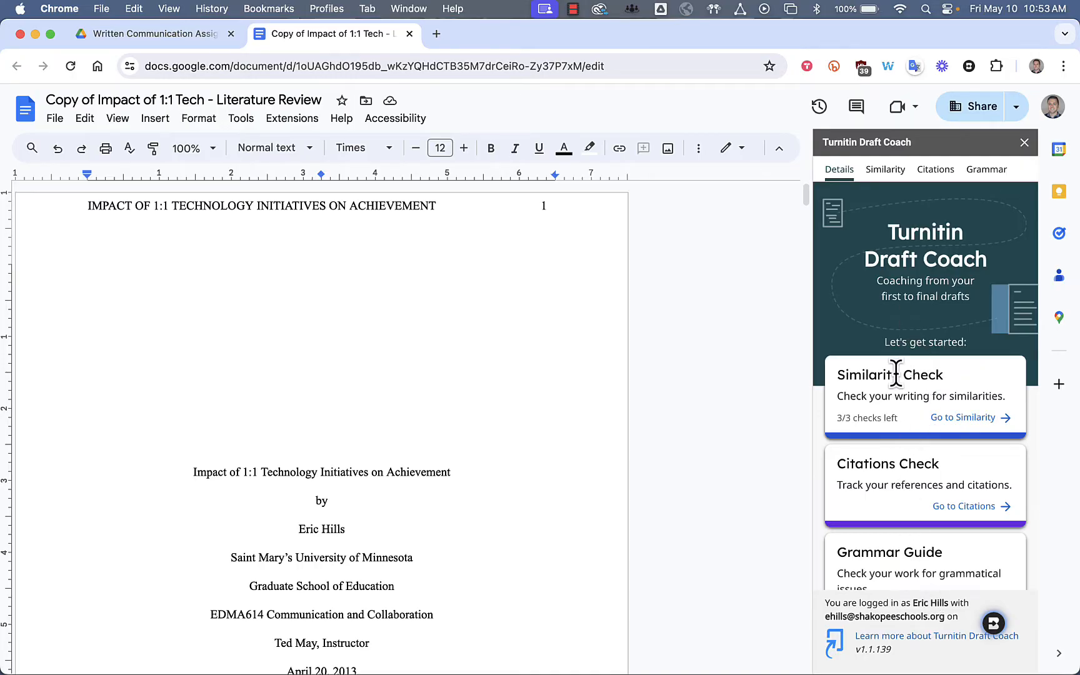
mouse_move(954, 475)
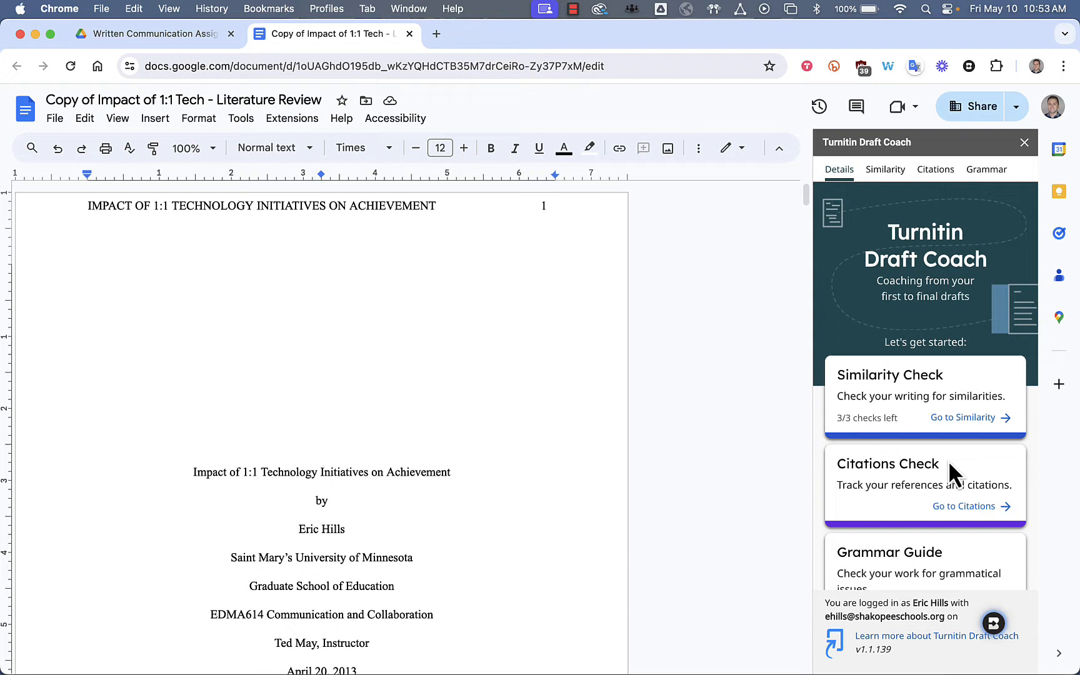
mouse_move(954, 475)
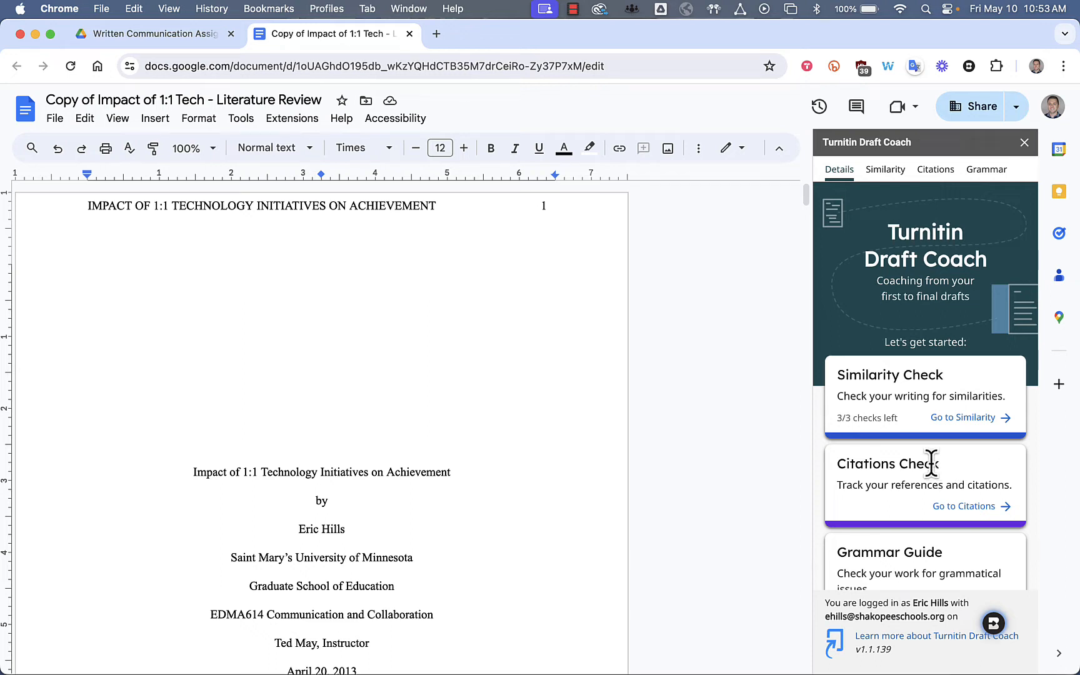
mouse_move(906, 394)
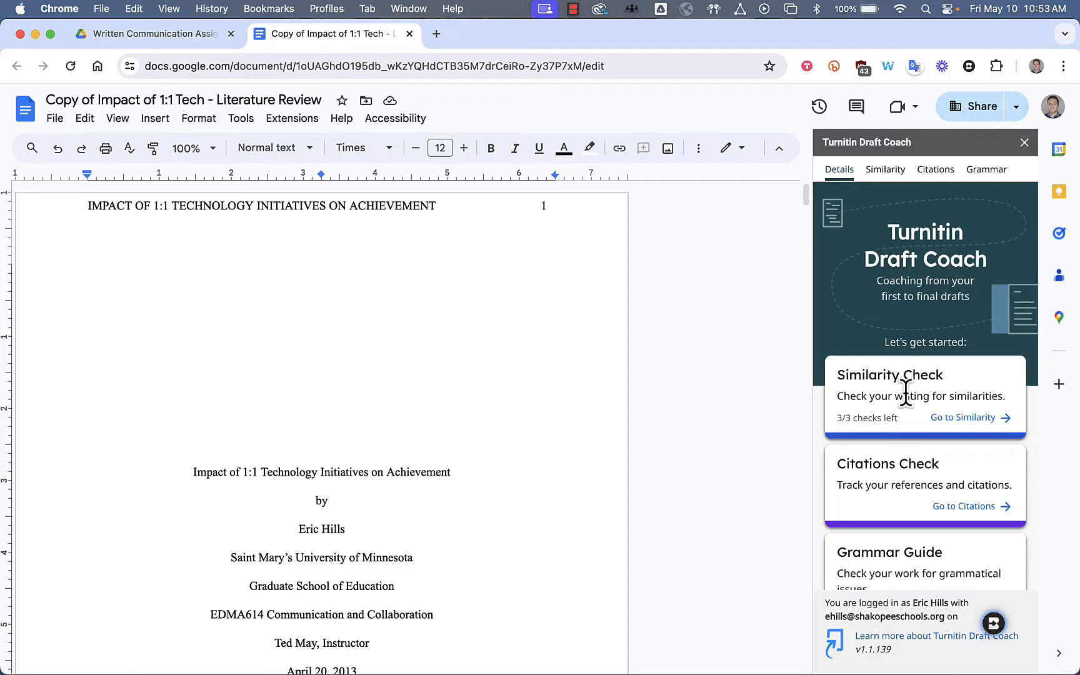
scroll("down", 3)
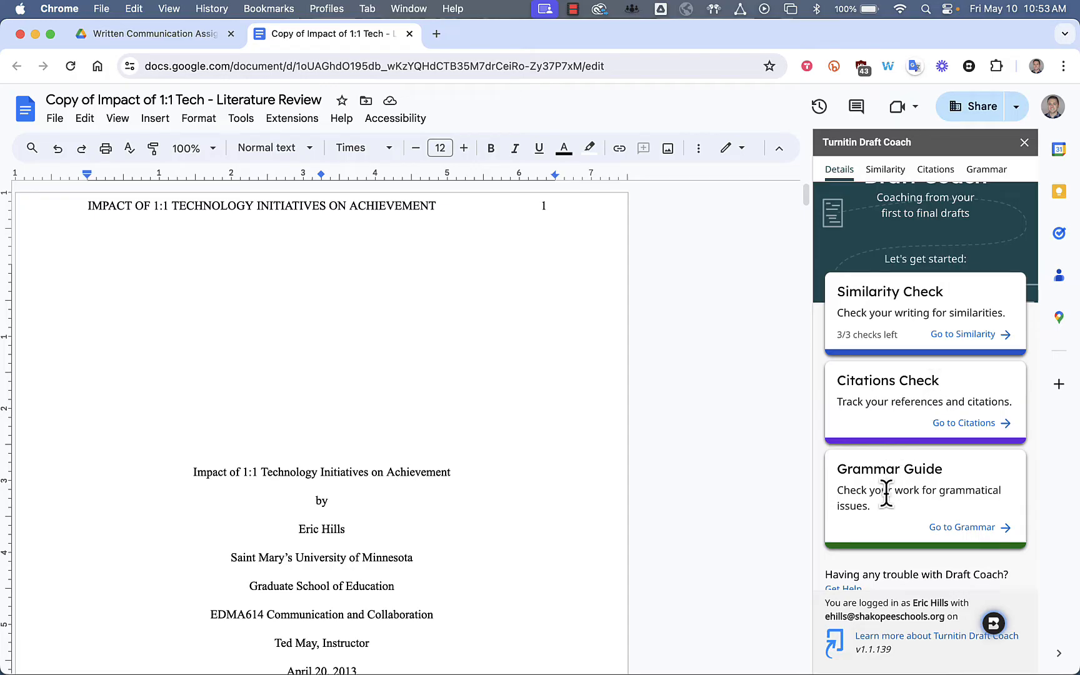
mouse_move(889, 518)
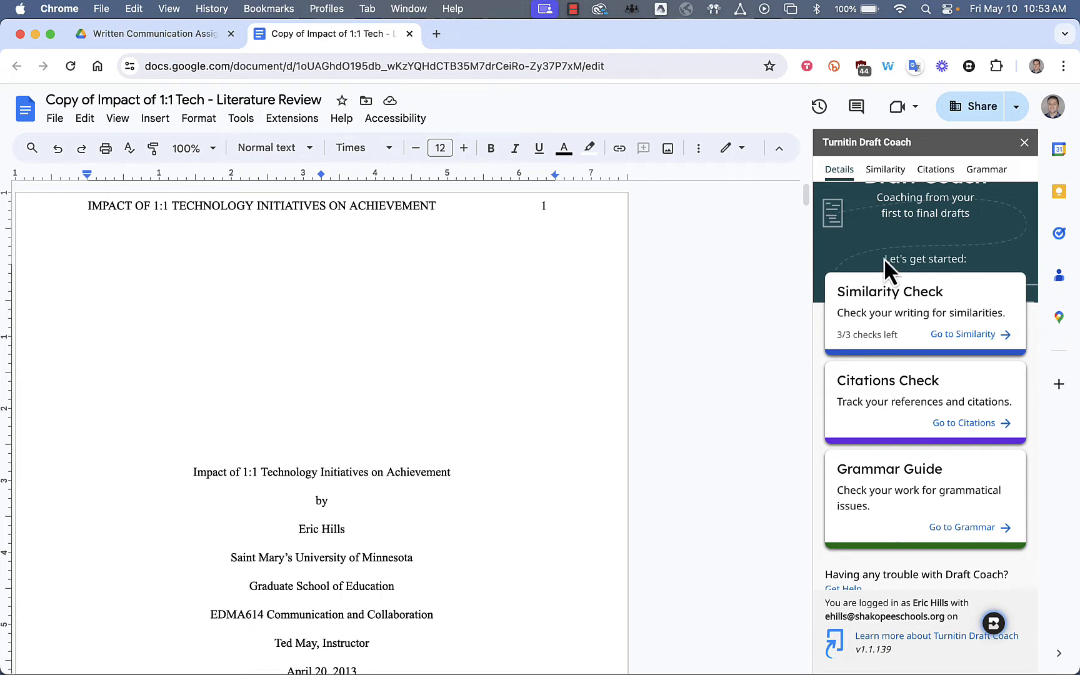
Step: Run and confirm a similarity check from the Similarity tab, leaving two checks remaining
left_click(885, 169)
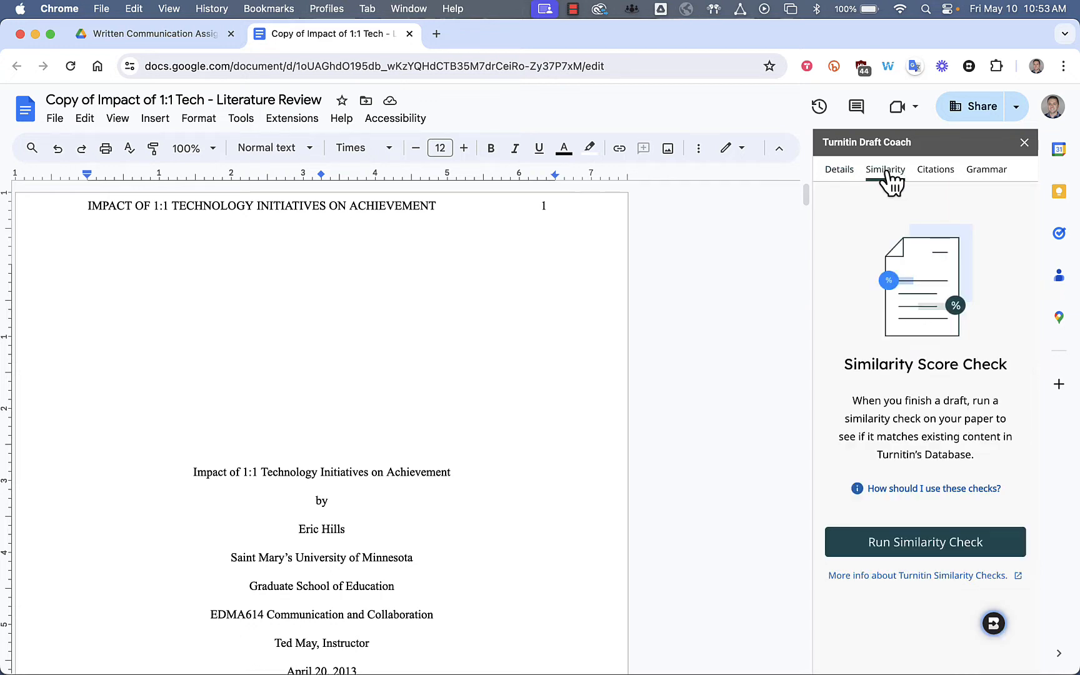
left_click(925, 541)
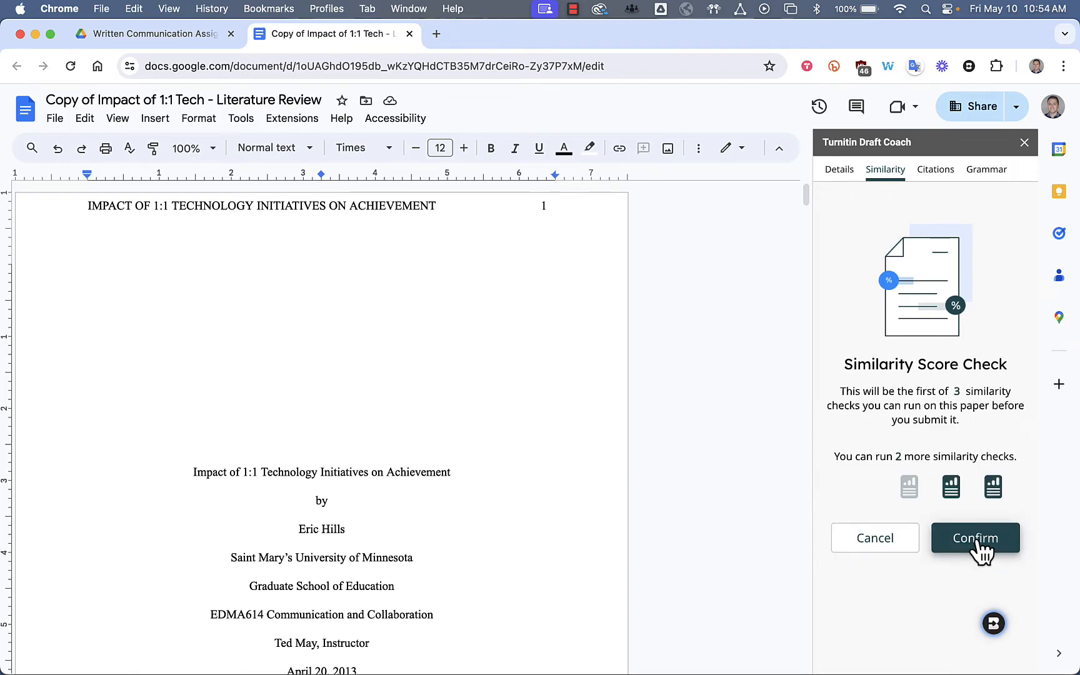
left_click(974, 539)
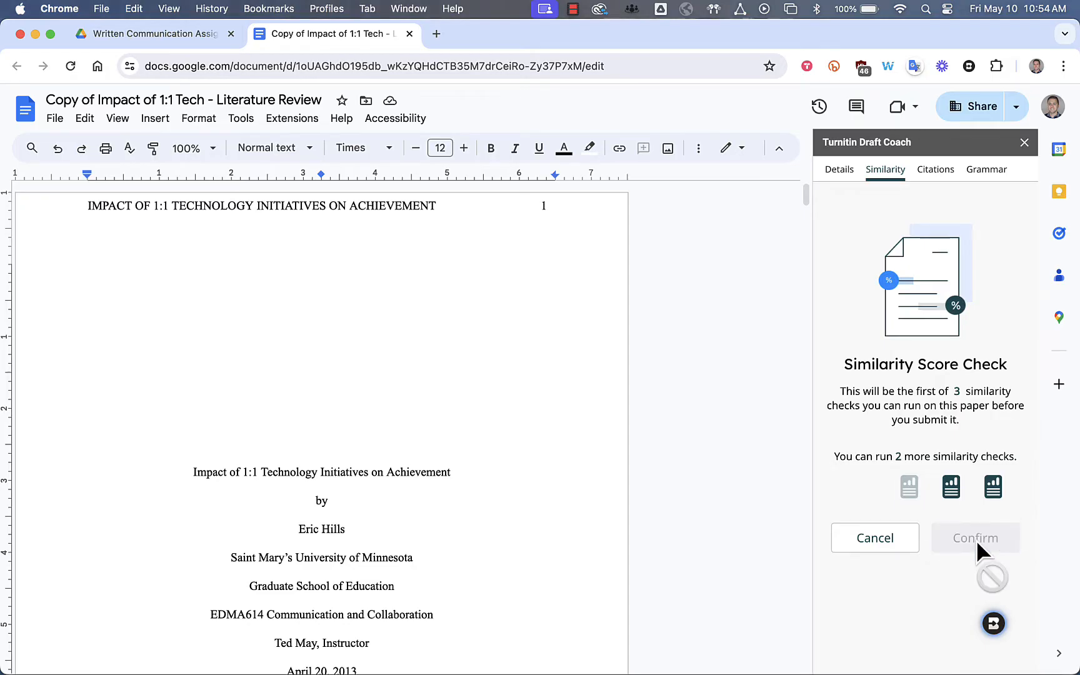
Step: Browse the 18% similarity sources and expand the top source, marked private content
left_click(974, 539)
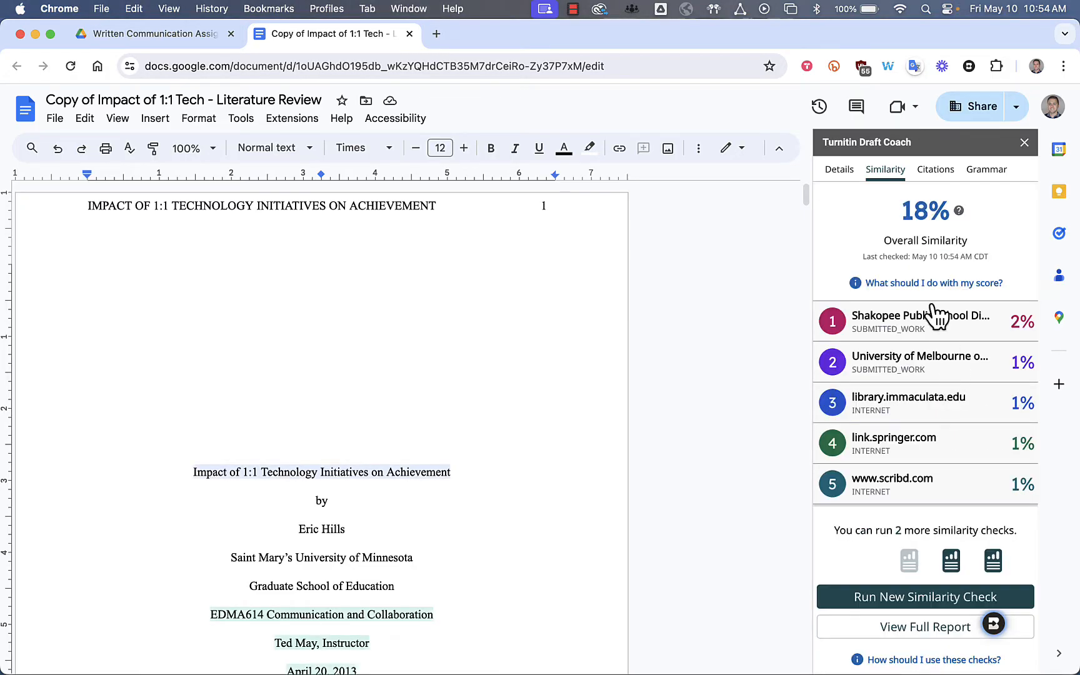
mouse_move(990, 232)
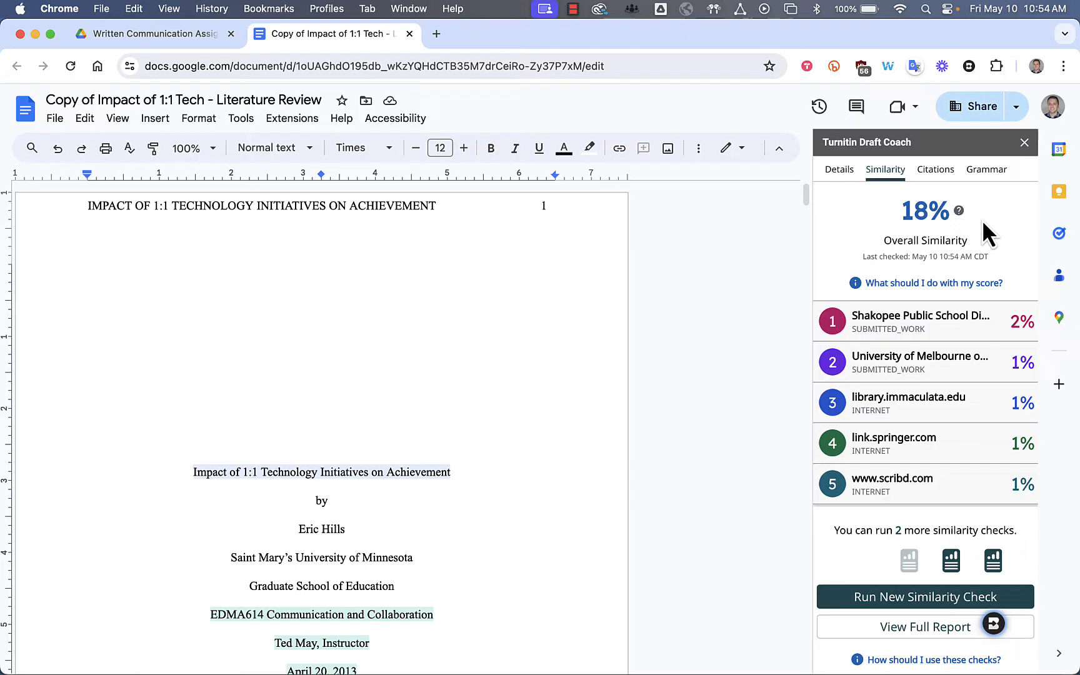
mouse_move(937, 351)
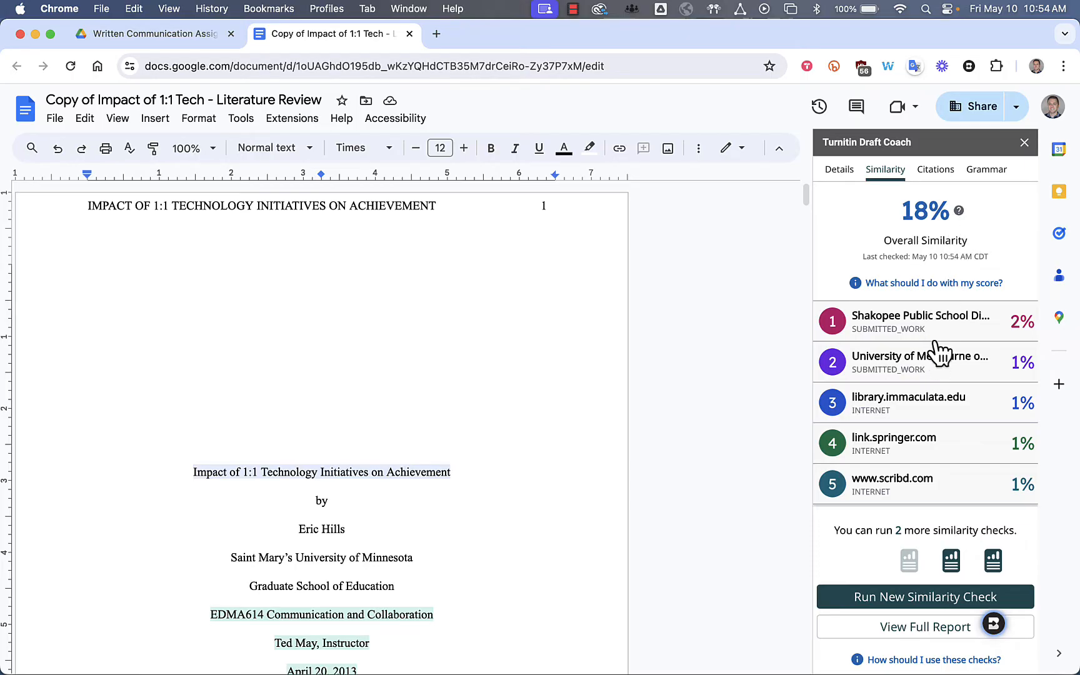
scroll("down", 3)
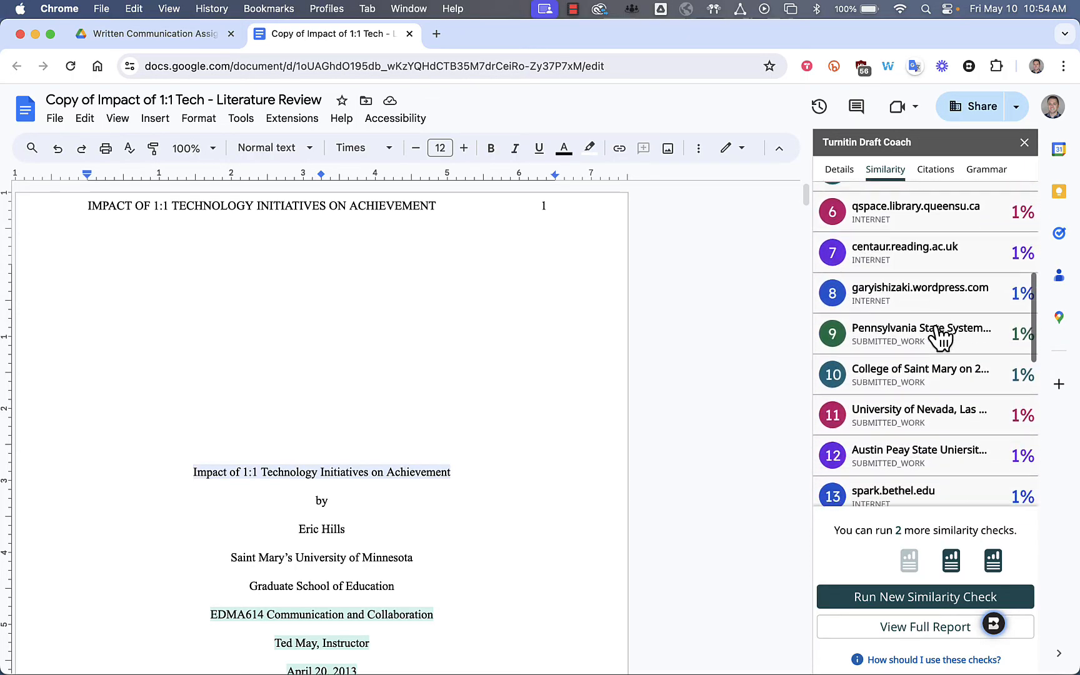
scroll("down", 3)
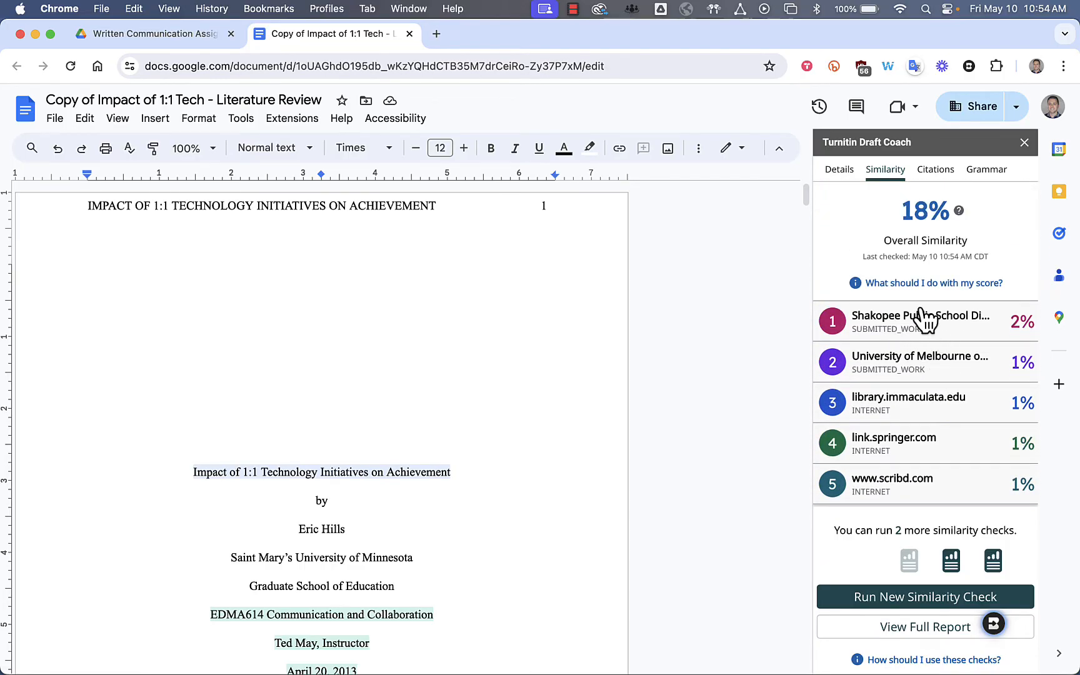
left_click(920, 320)
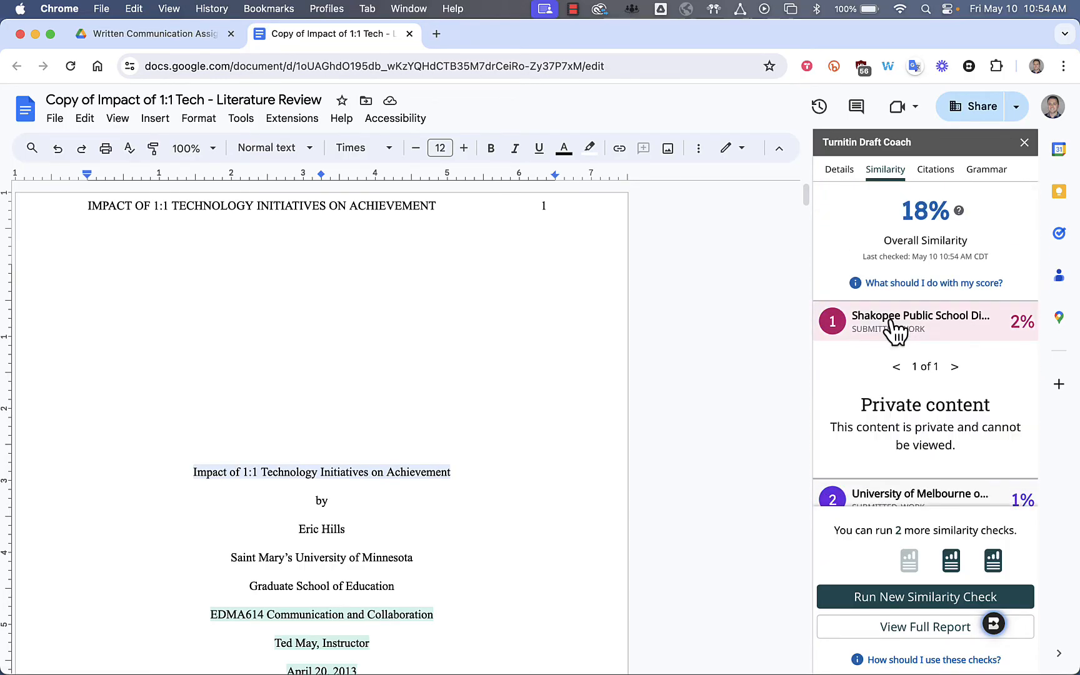
scroll("down", 3)
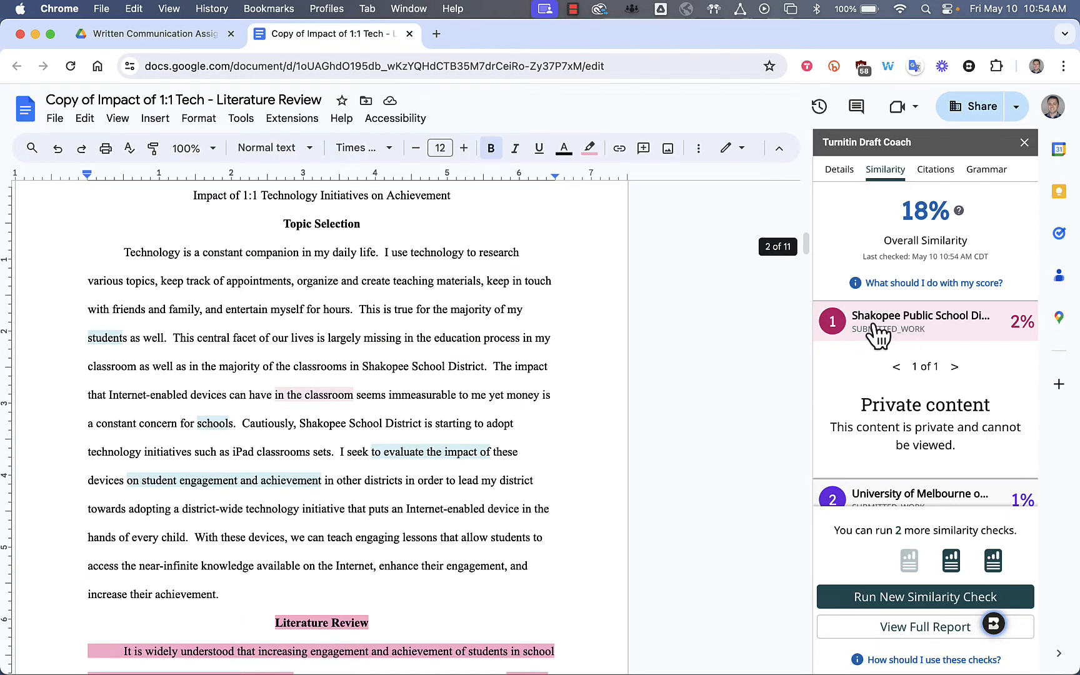
mouse_move(920, 338)
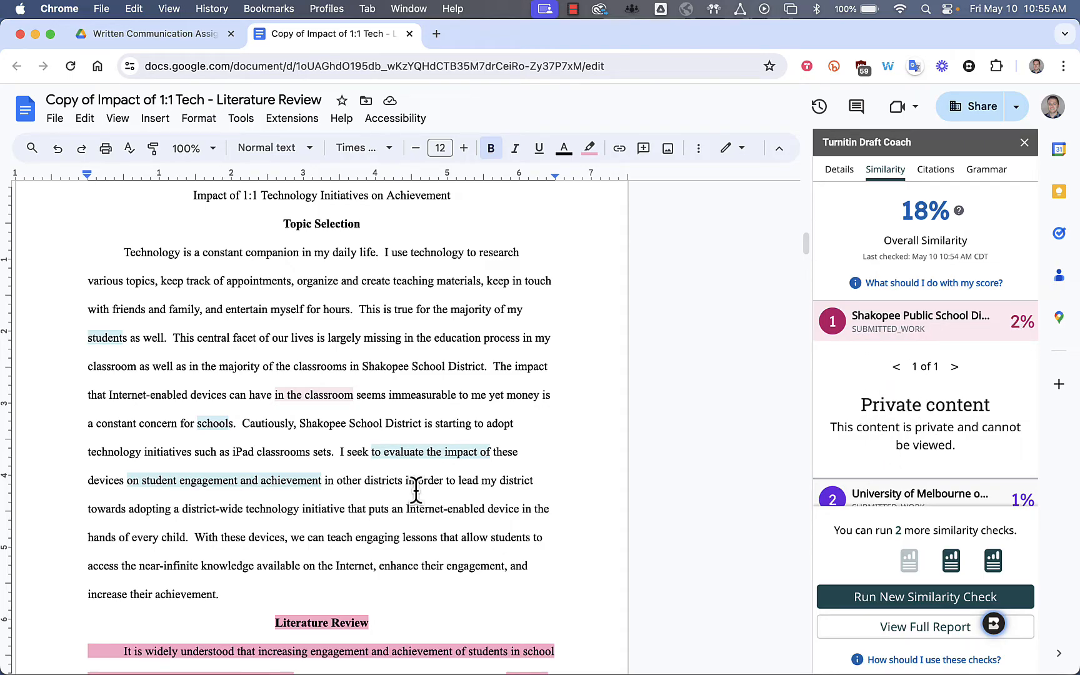
scroll("down", 3)
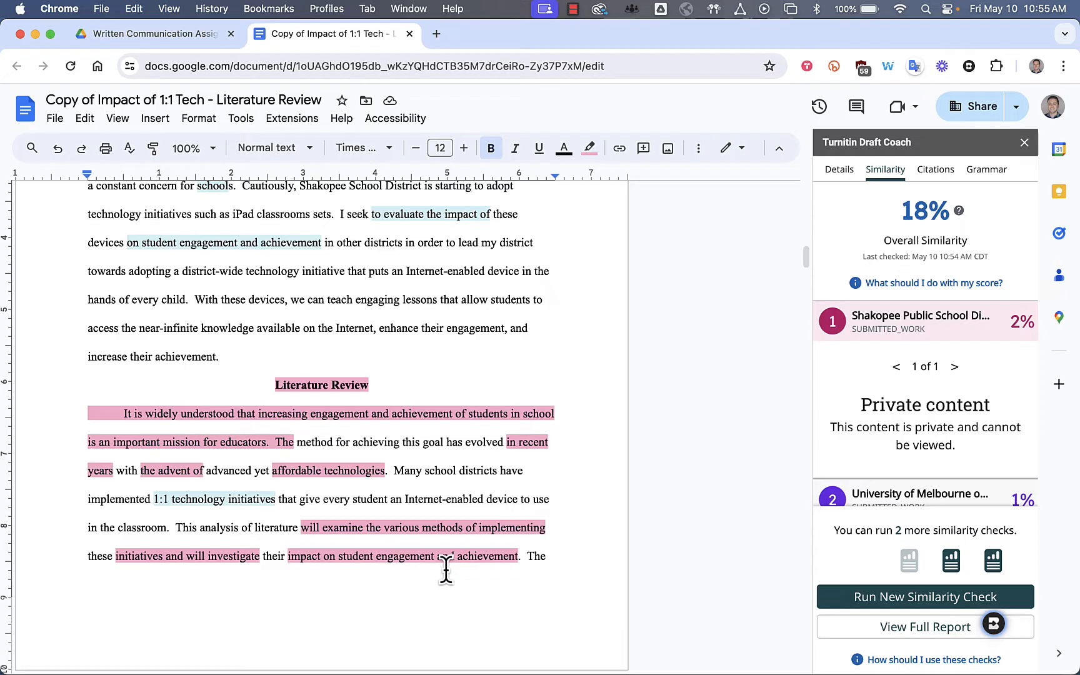
scroll("down", 3)
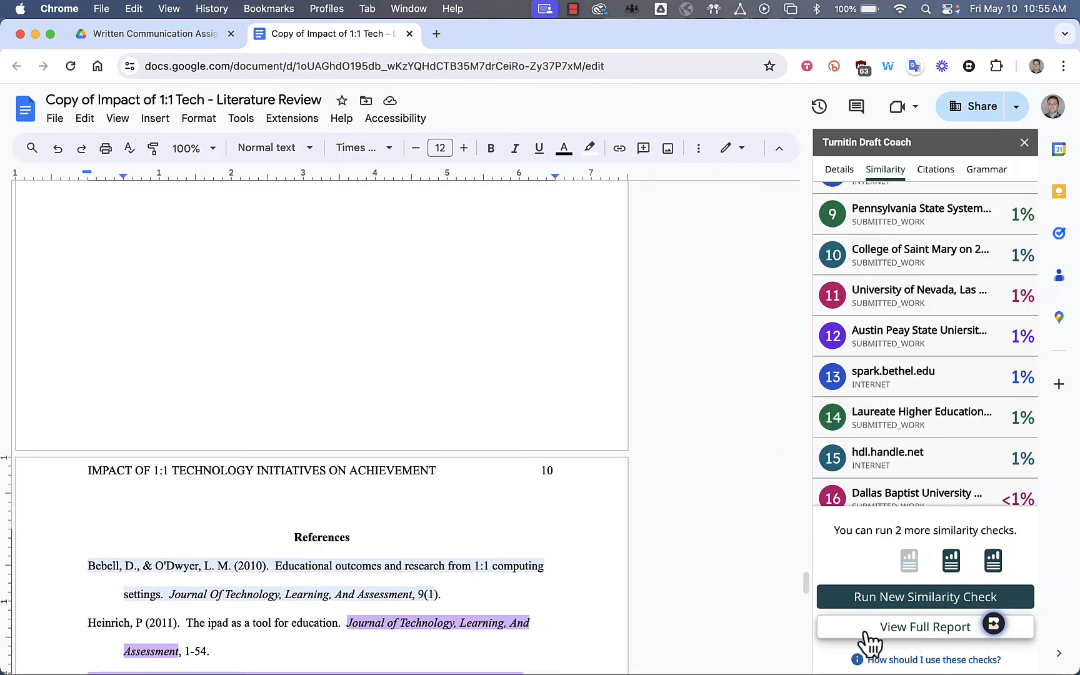
Step: Open the full similarity report and list all sources, topped by tandfonline.com at 8%
left_click(924, 627)
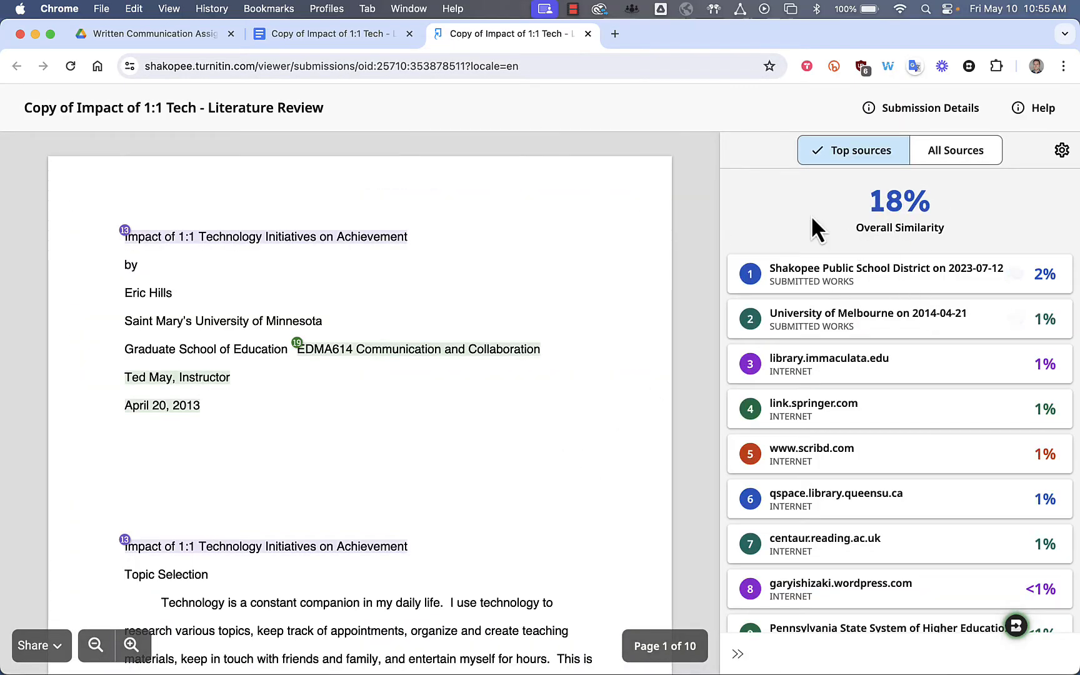
mouse_move(875, 230)
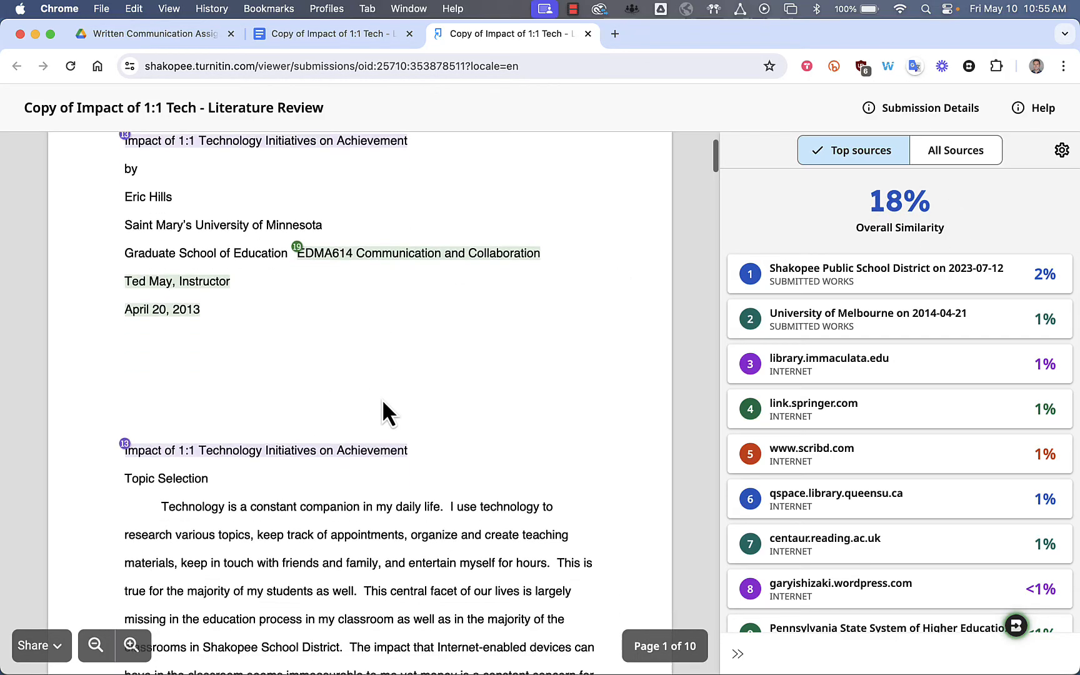
scroll("down", 3)
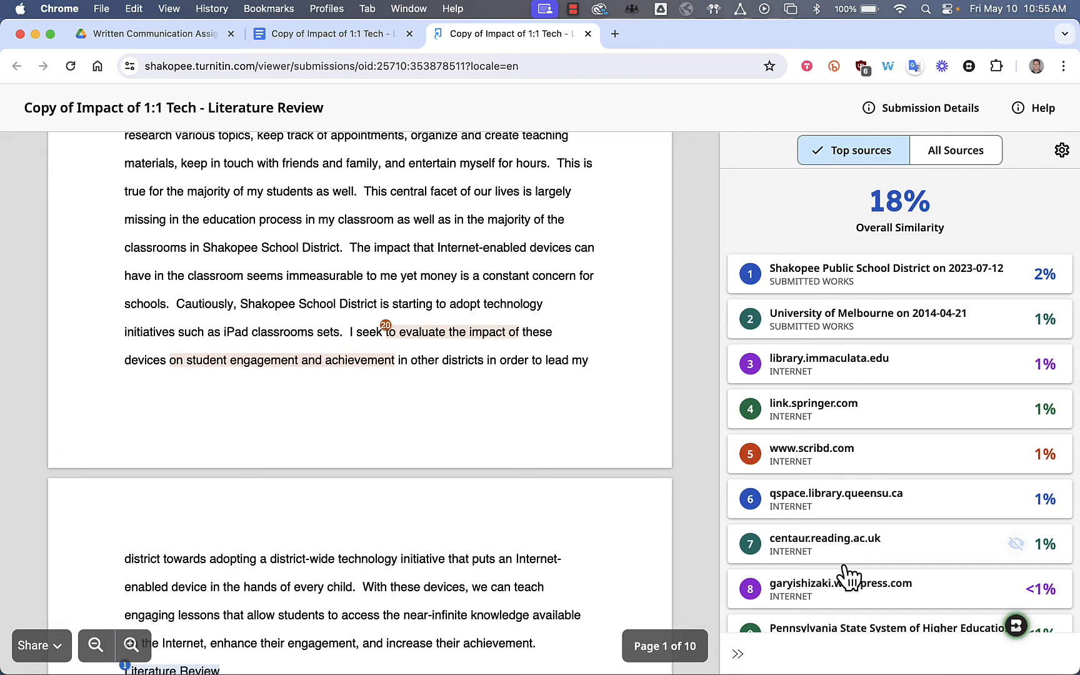
mouse_move(836, 623)
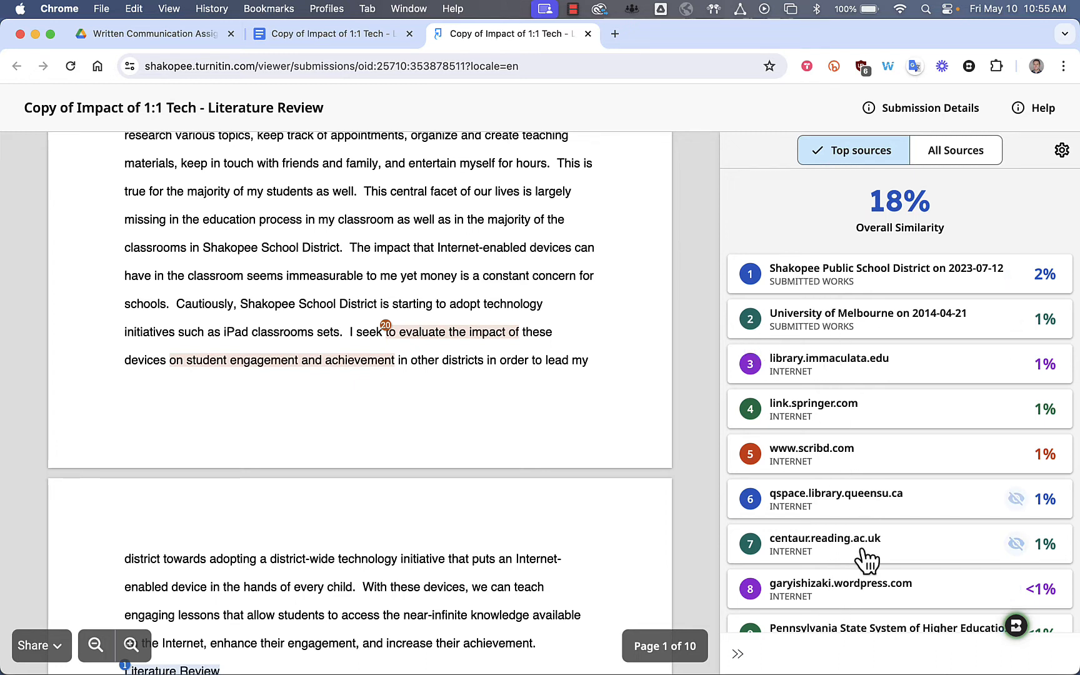
mouse_move(956, 150)
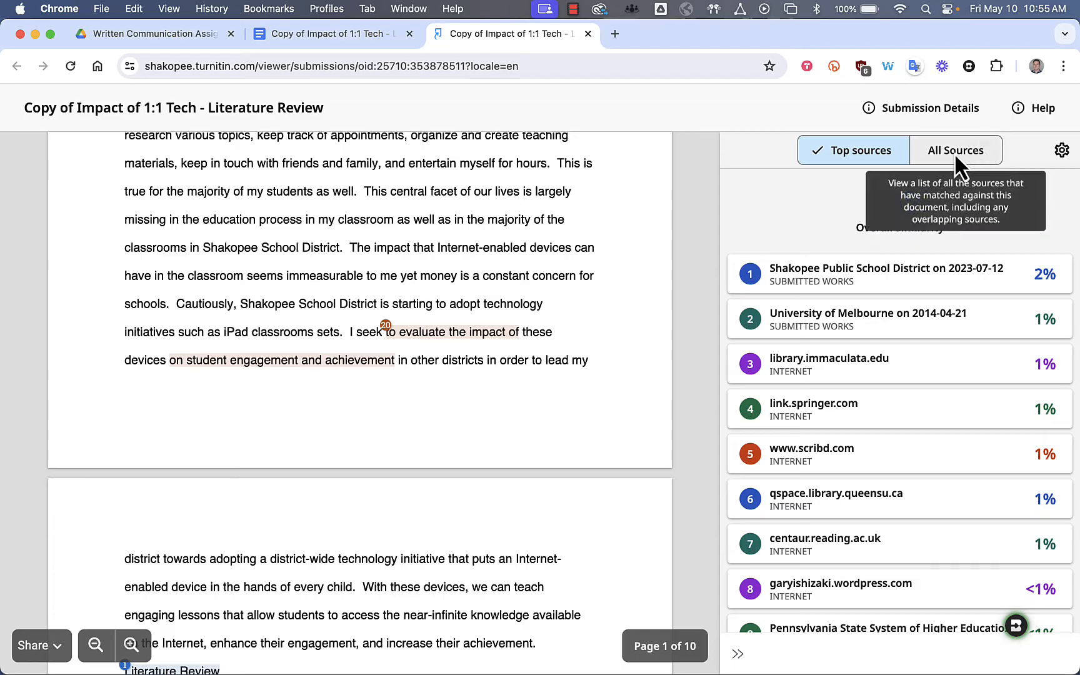
left_click(956, 150)
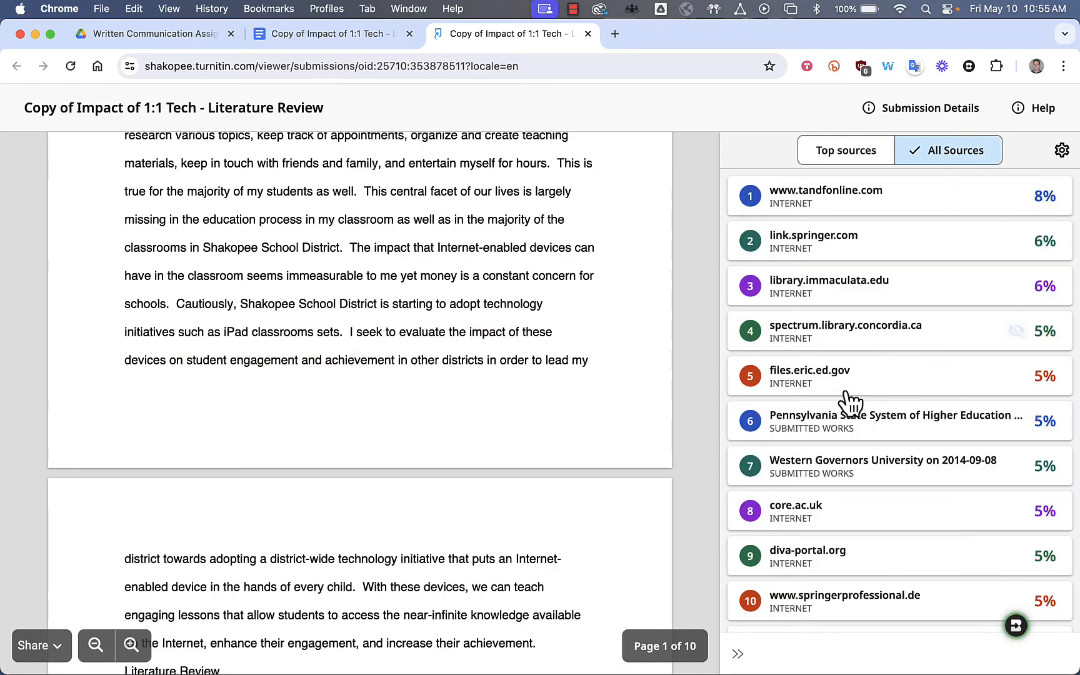
scroll("down", 3)
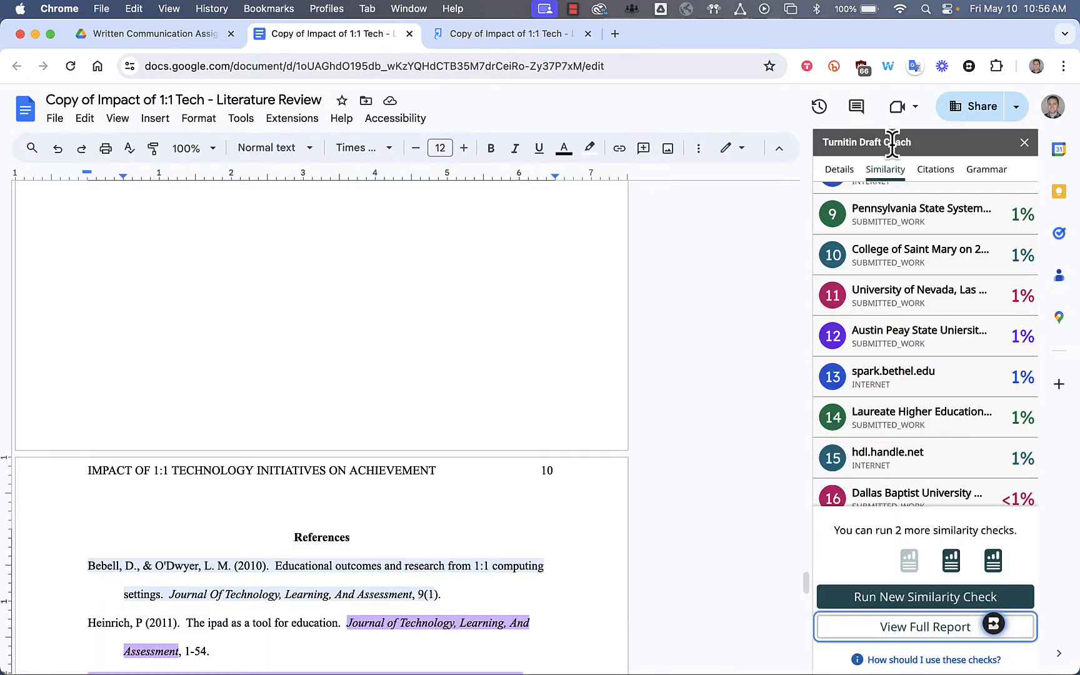
Step: Run the citations check and expand the p. 7 citation lacking a reference
left_click(934, 170)
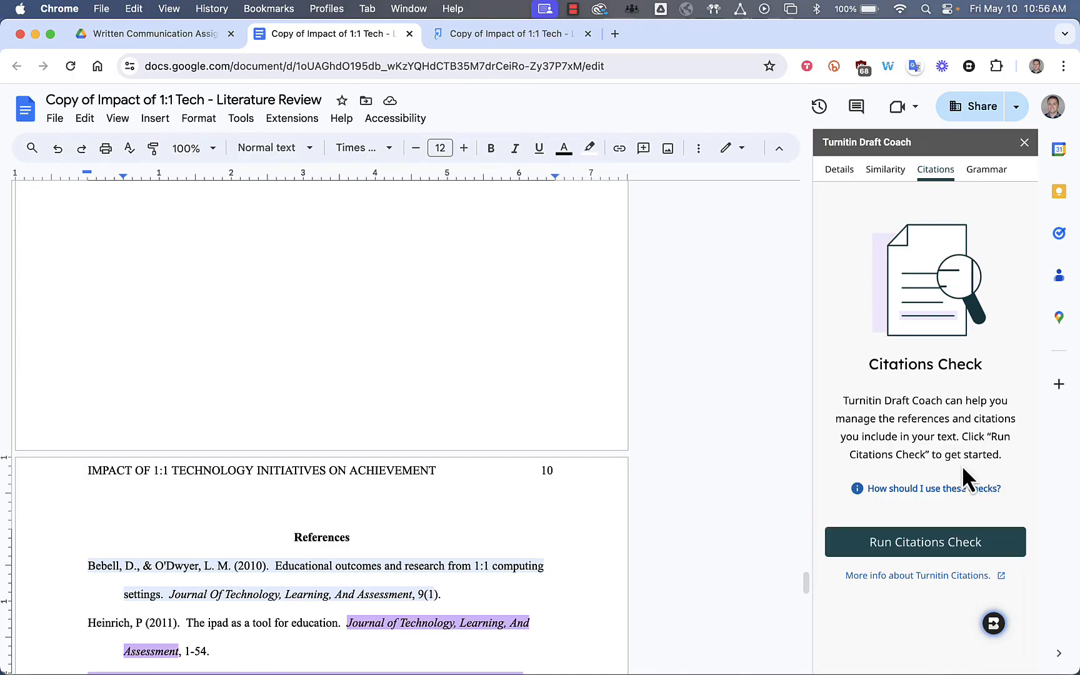
left_click(925, 541)
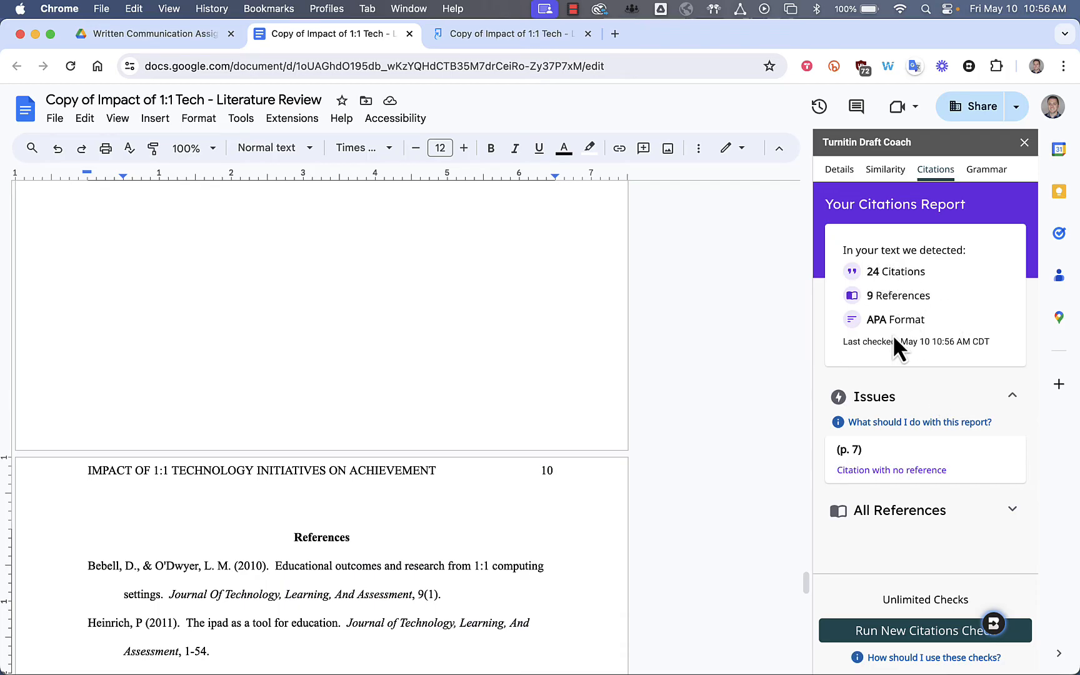
mouse_move(956, 328)
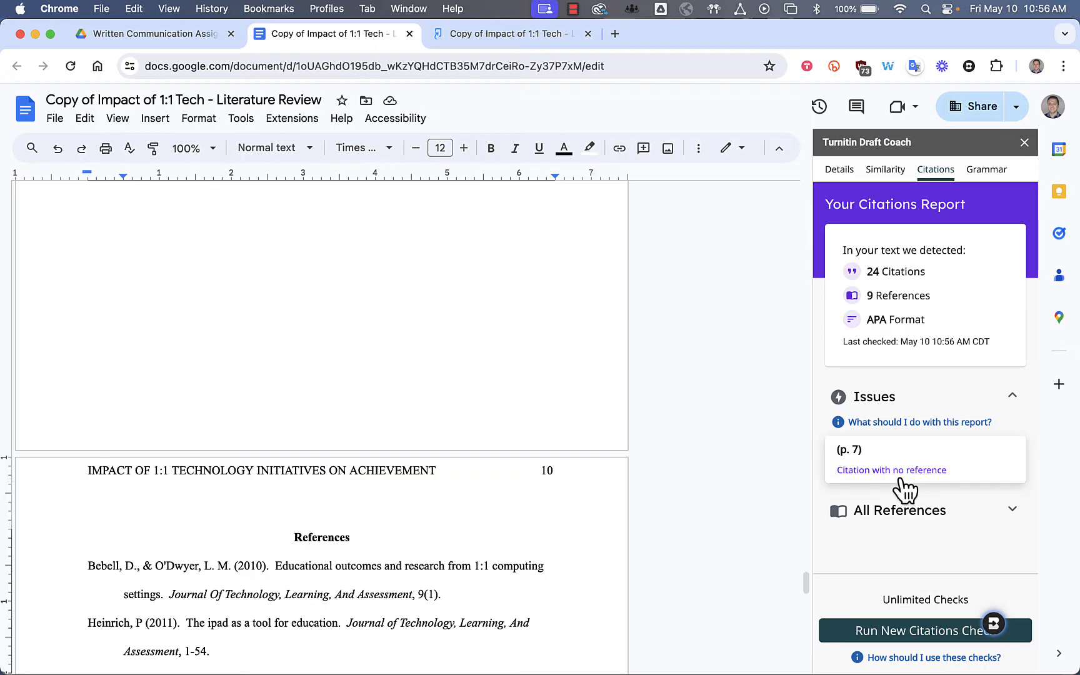
mouse_move(882, 419)
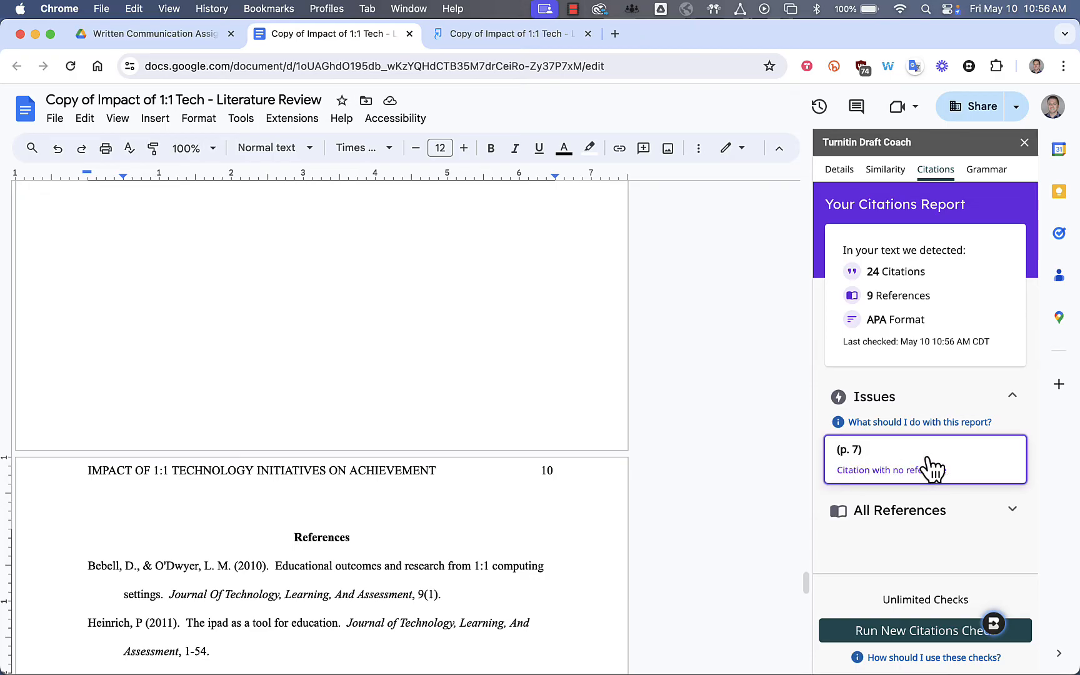
left_click(924, 450)
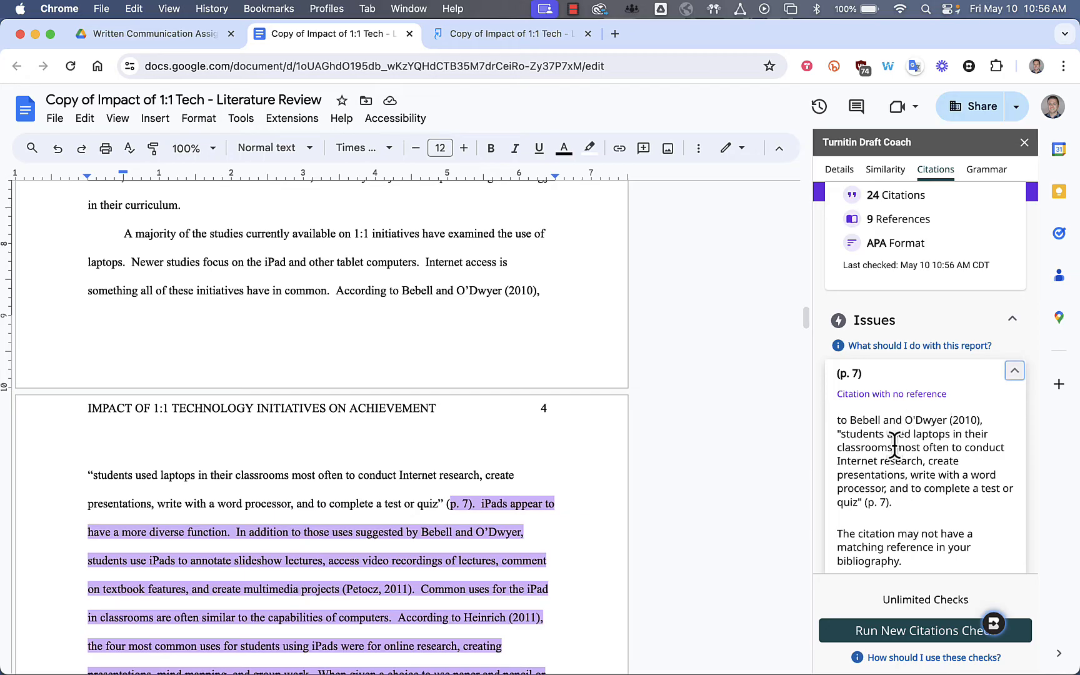
scroll("down", 3)
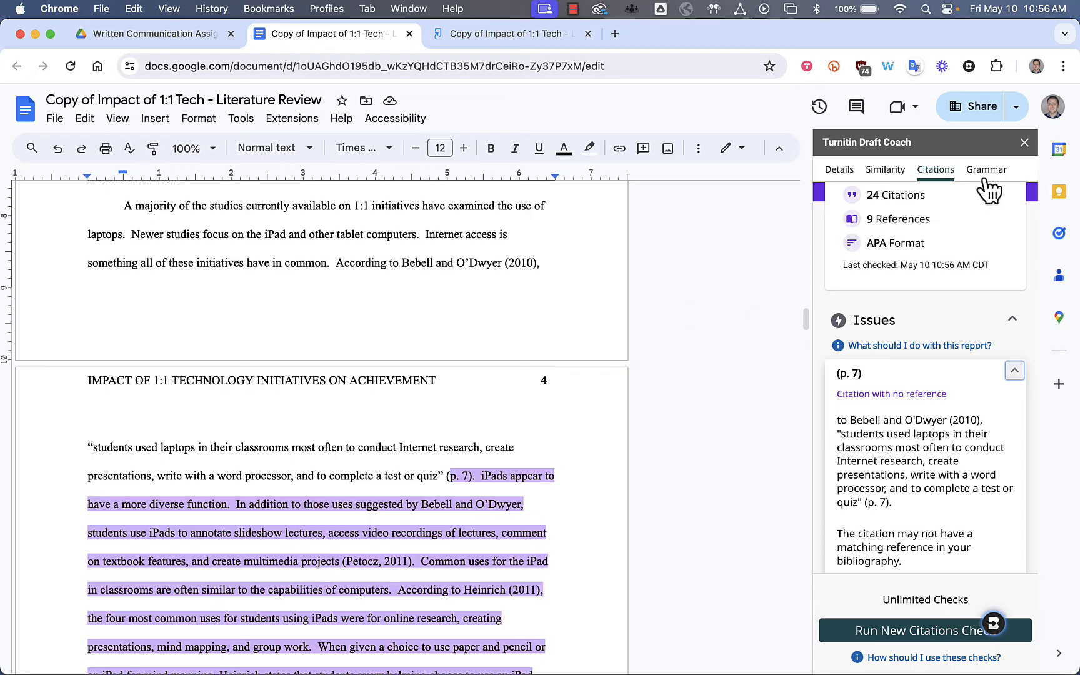
Step: Run the grammar check, finding 12 issues, and open the 3 Long Sentence issues
left_click(986, 169)
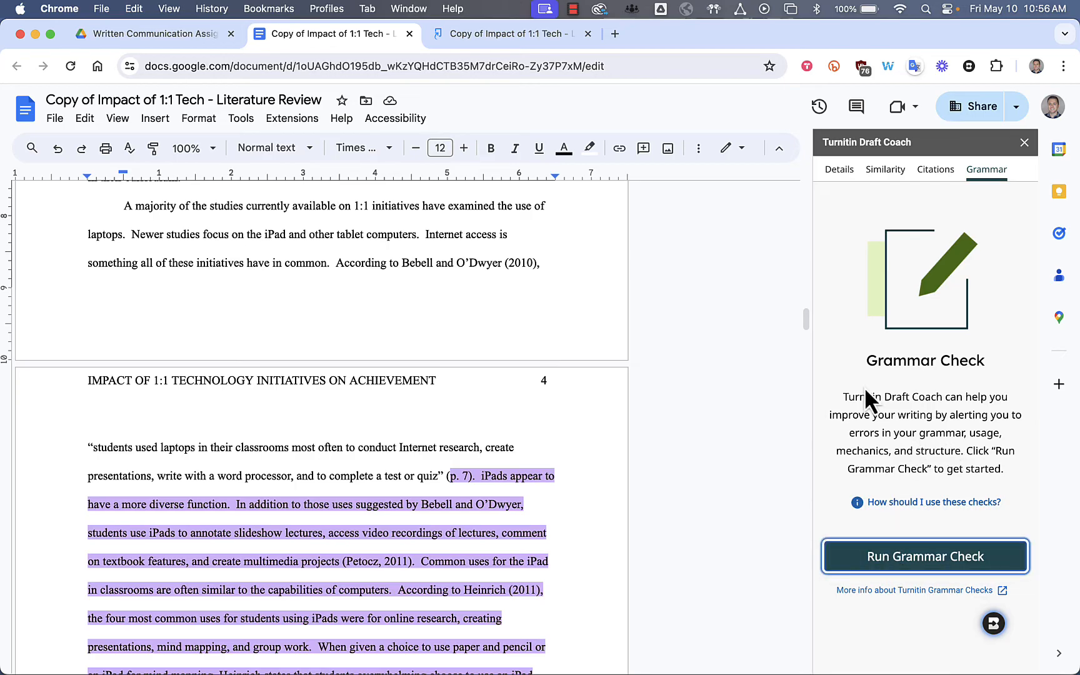
left_click(925, 556)
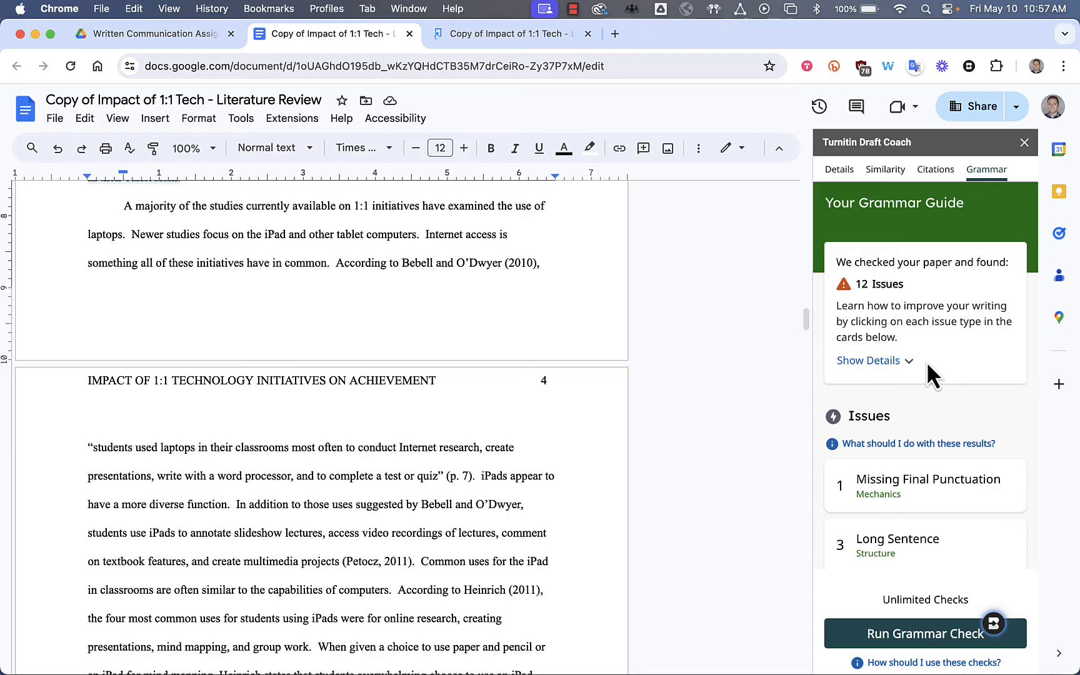
mouse_move(955, 426)
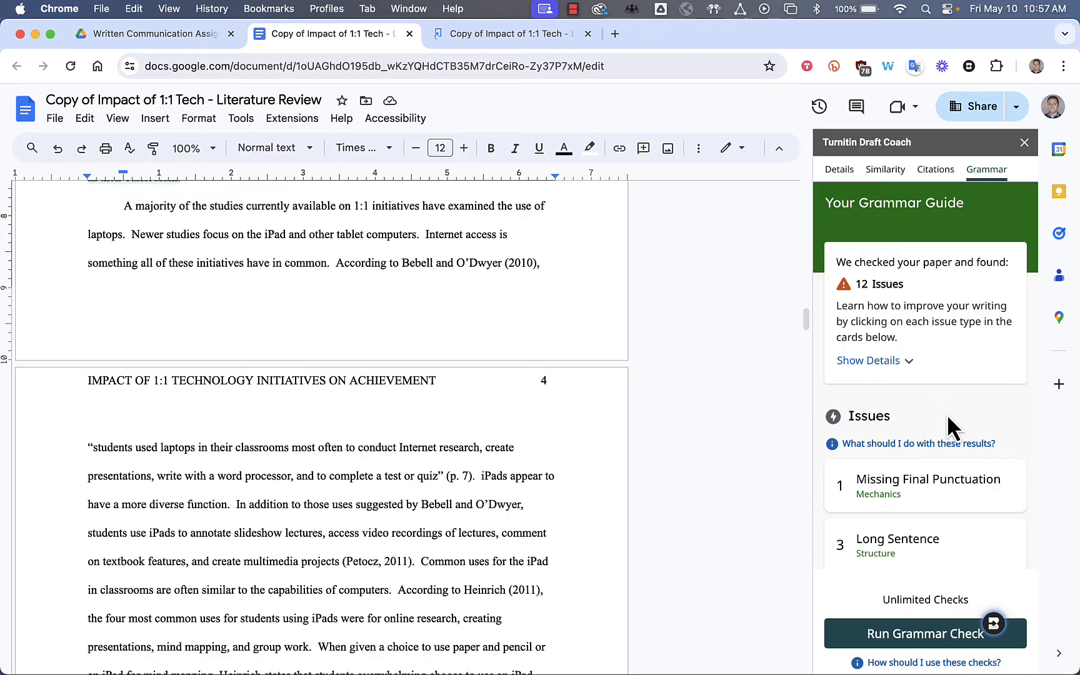
scroll("down", 3)
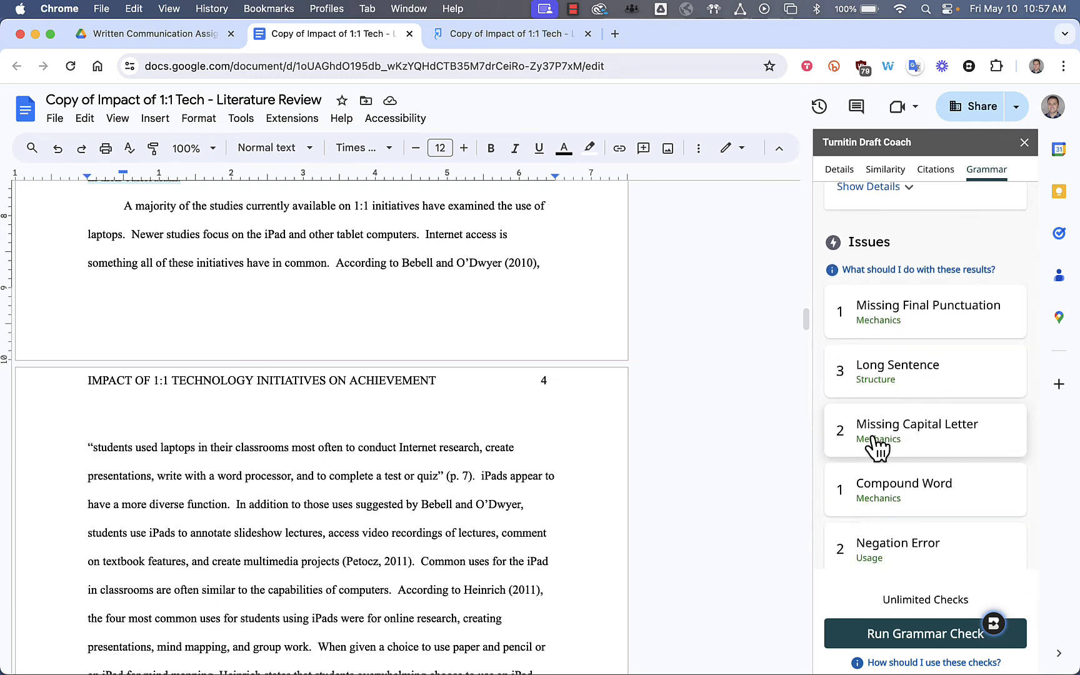
left_click(916, 431)
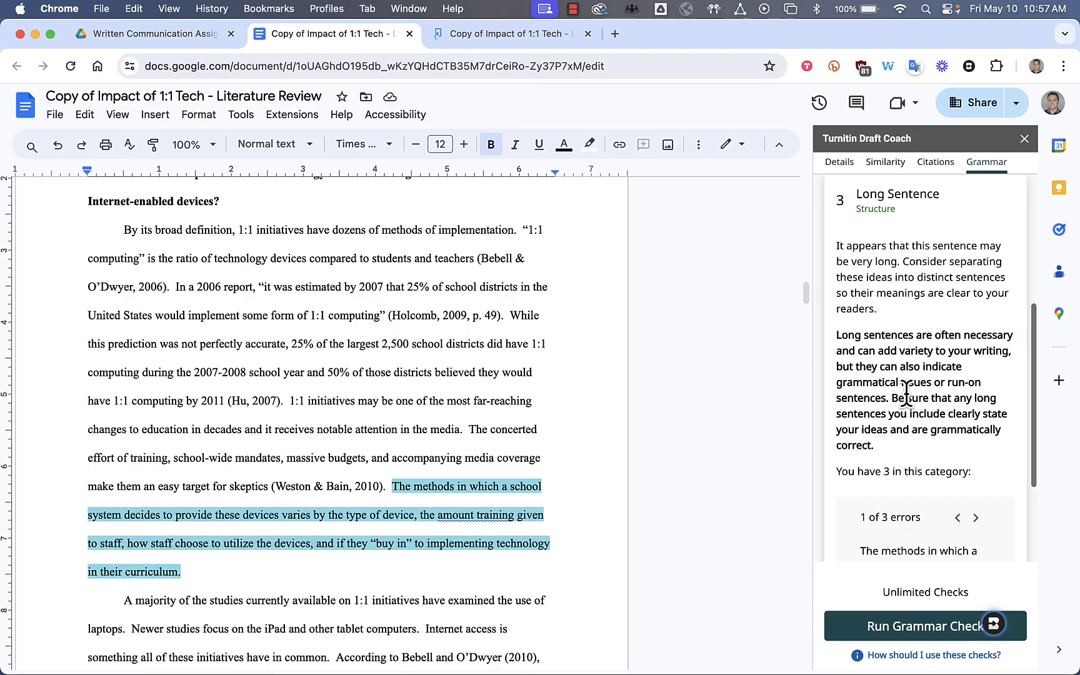
Step: Step to the second of three long-sentence examples and return to the issue list
scroll("down", 3)
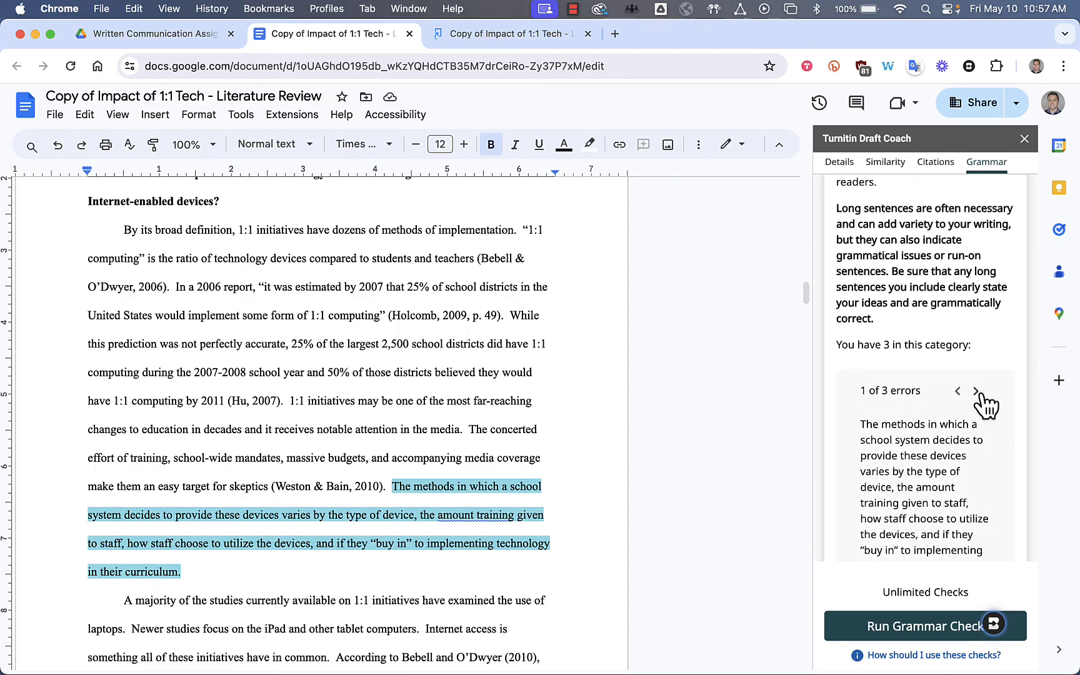
left_click(975, 390)
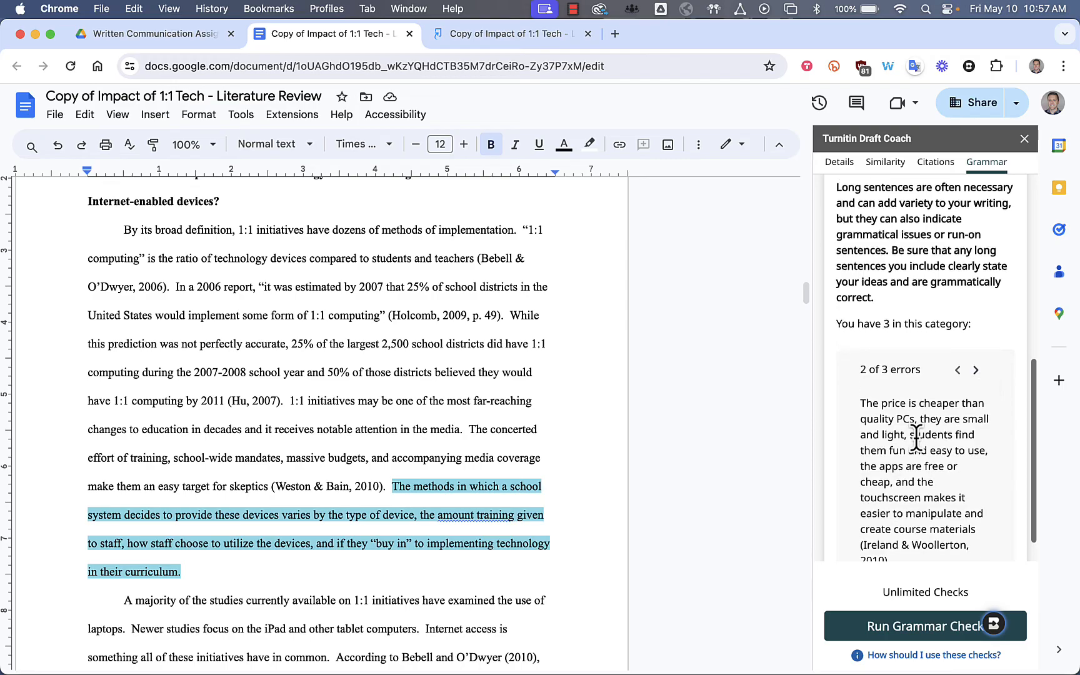
left_click(975, 370)
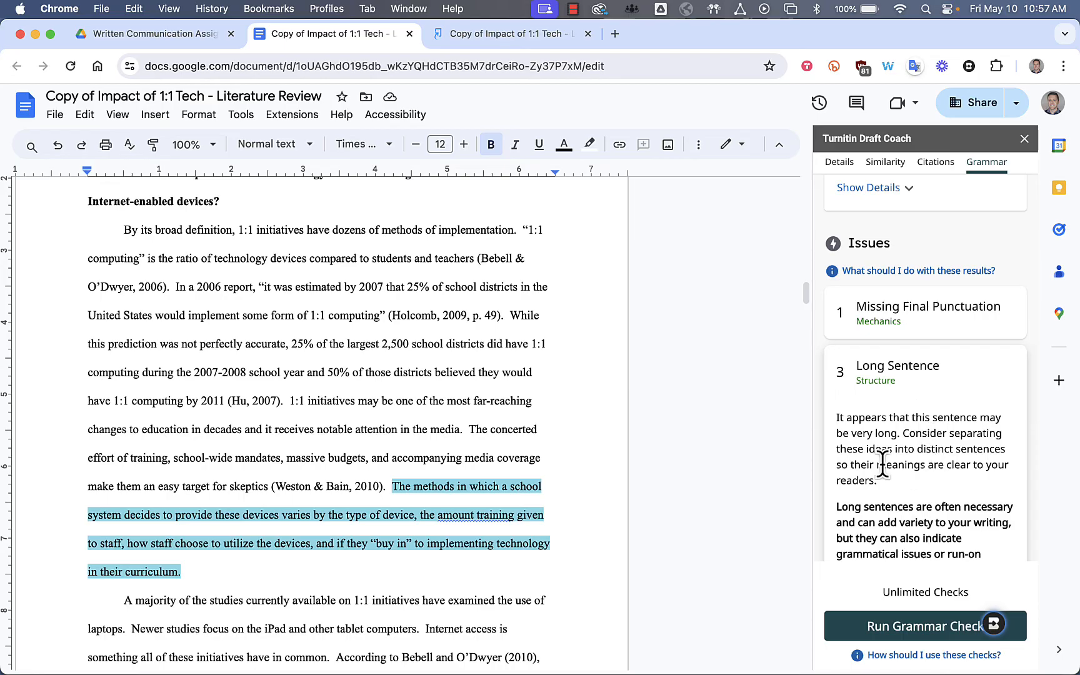
mouse_move(938, 170)
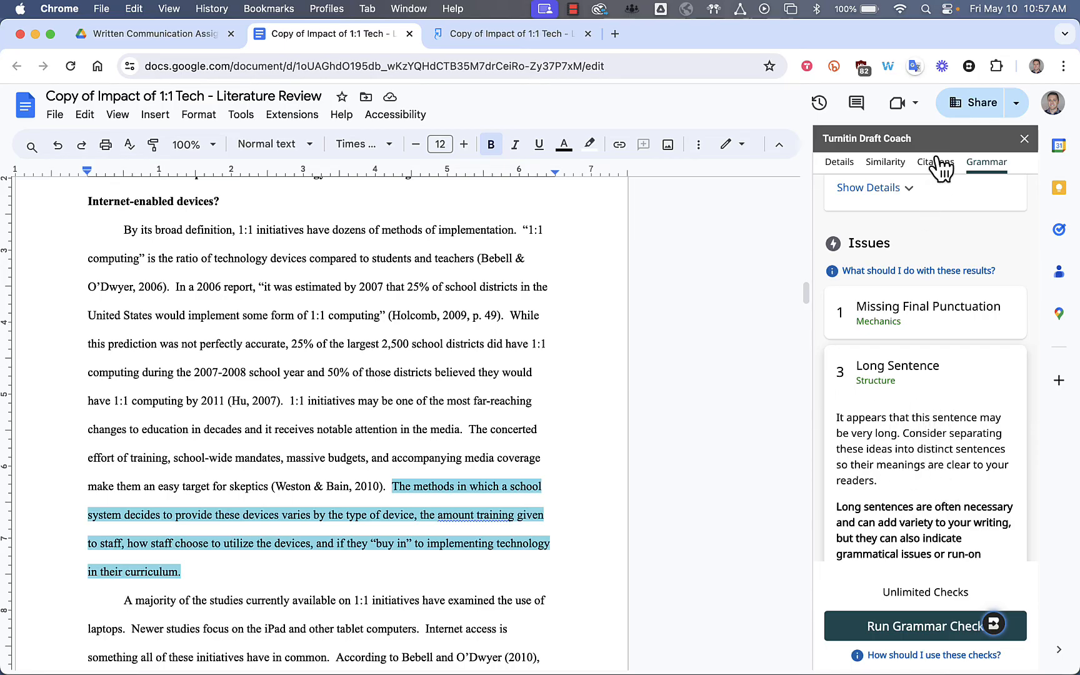
Step: Switch between Citations and Grammar results, ending on Similarity showing 18% overall
left_click(935, 162)
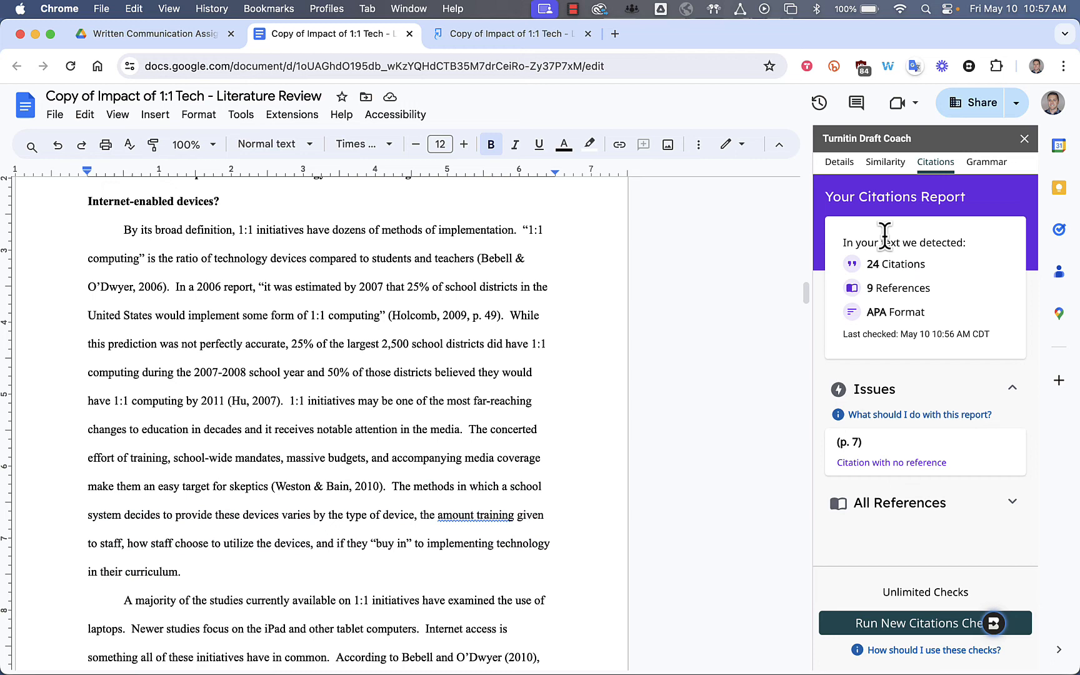
left_click(987, 162)
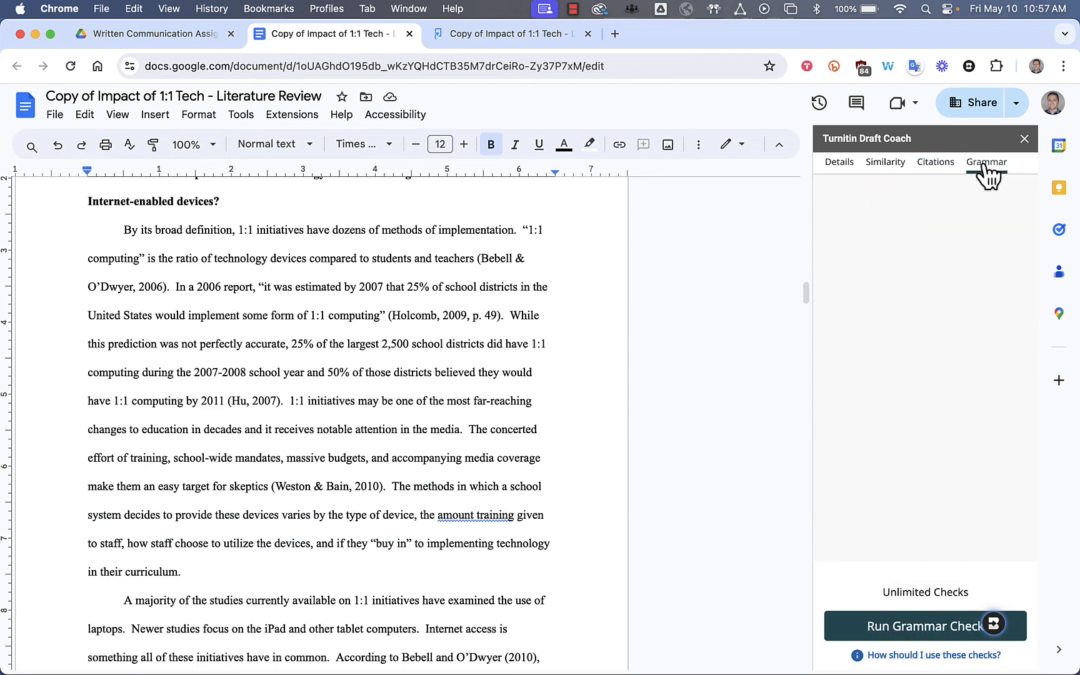
left_click(985, 161)
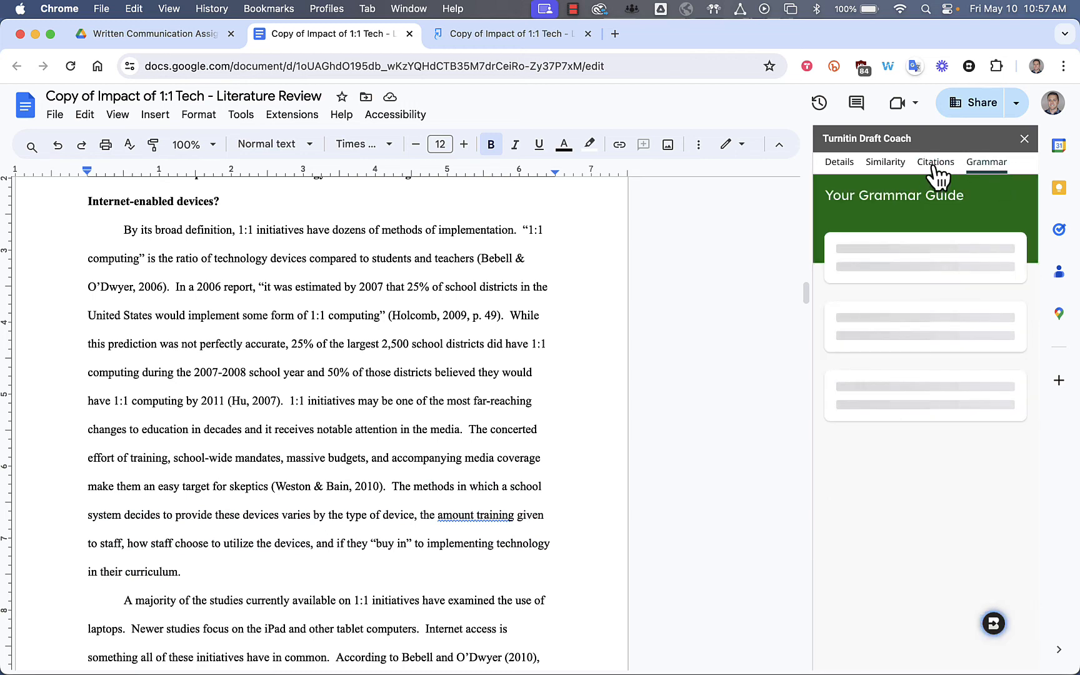
left_click(935, 162)
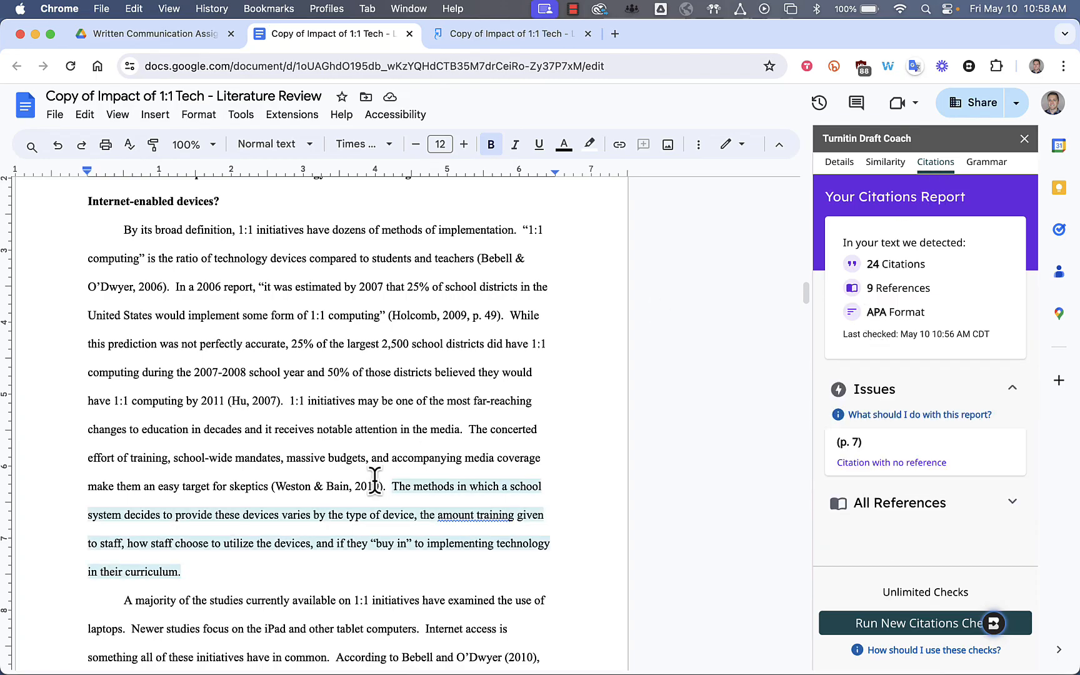
mouse_move(811, 318)
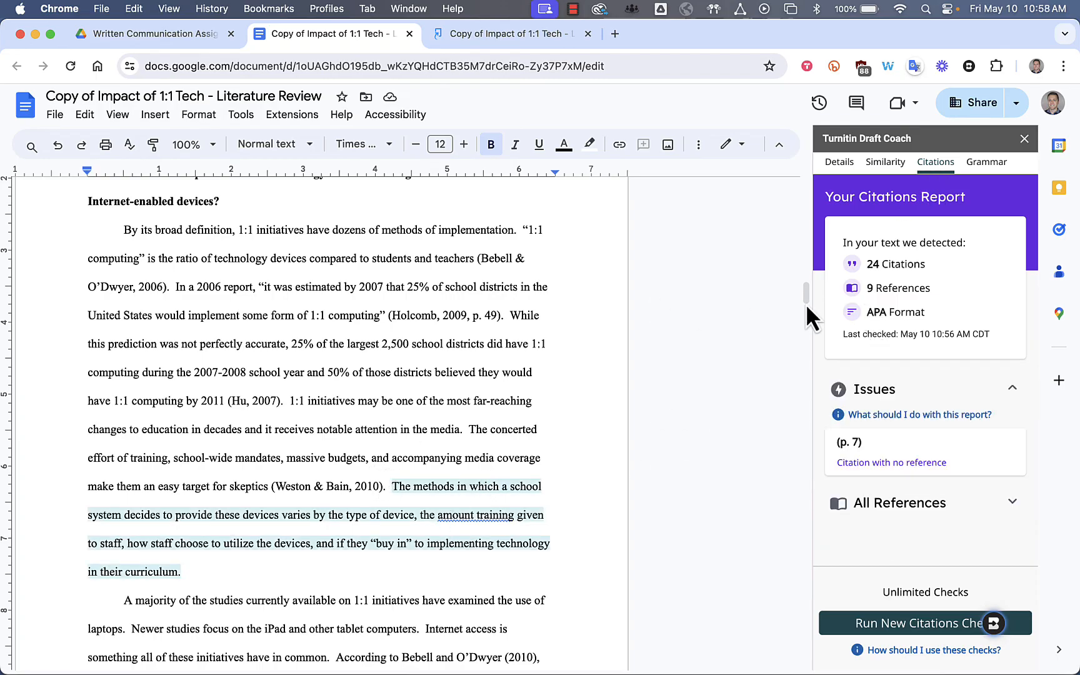
mouse_move(976, 165)
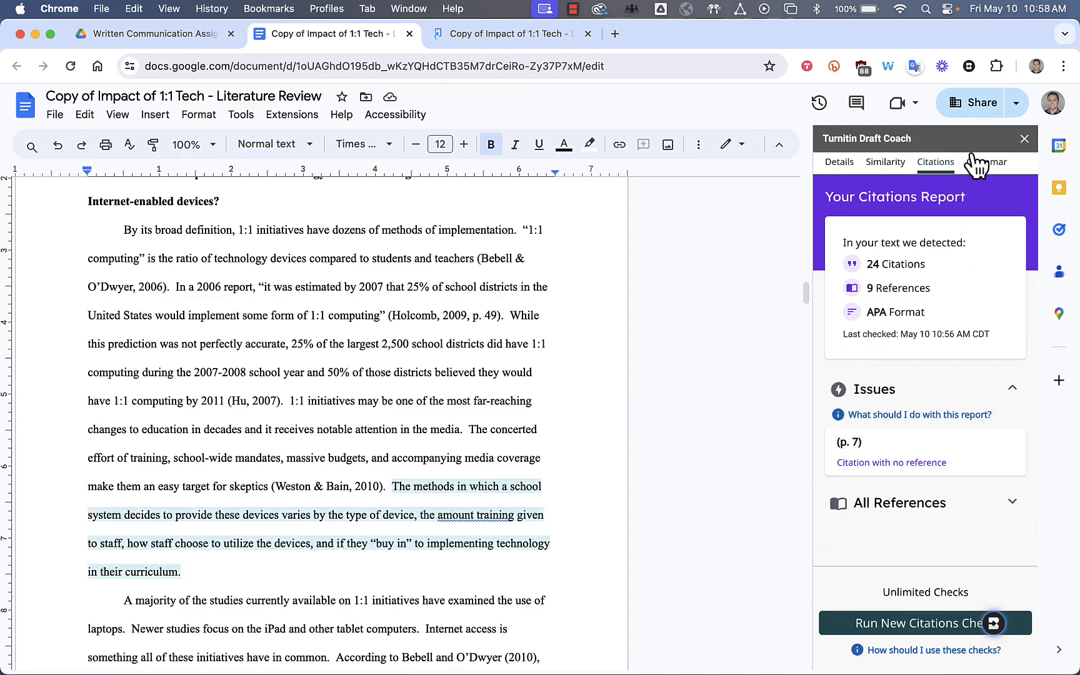
mouse_move(899, 169)
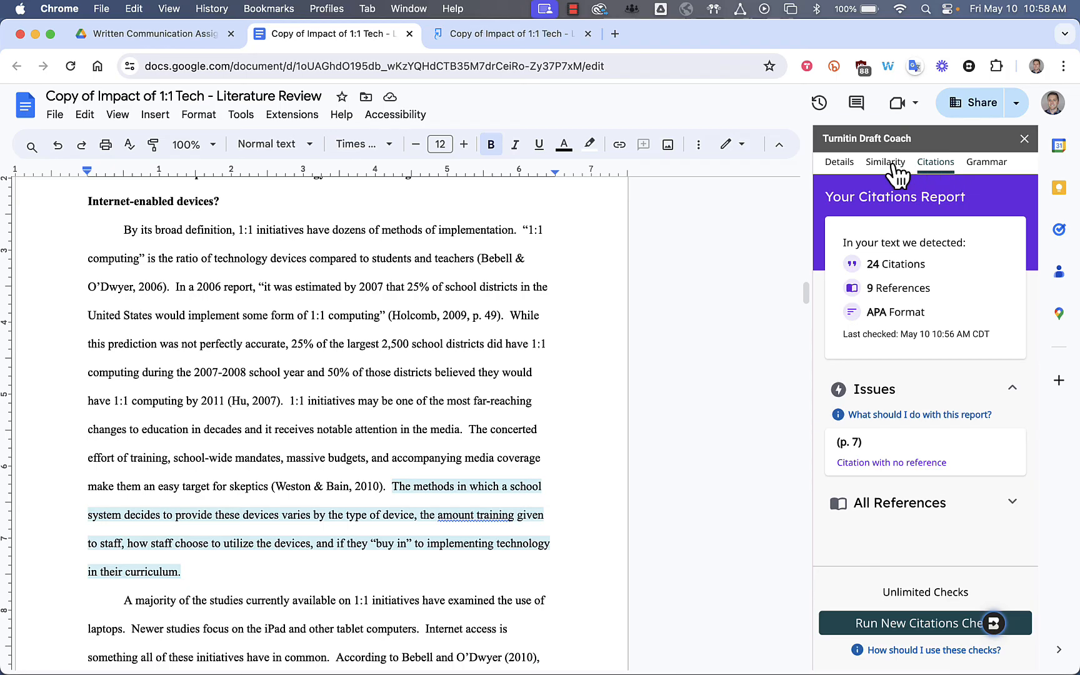
left_click(885, 162)
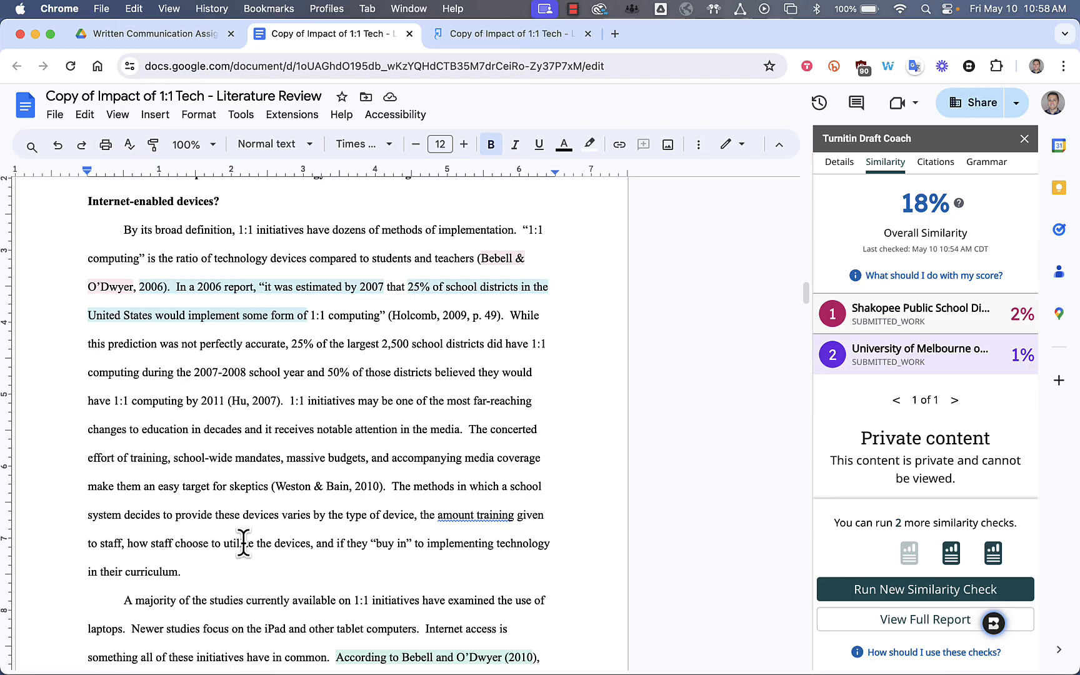
mouse_move(891, 346)
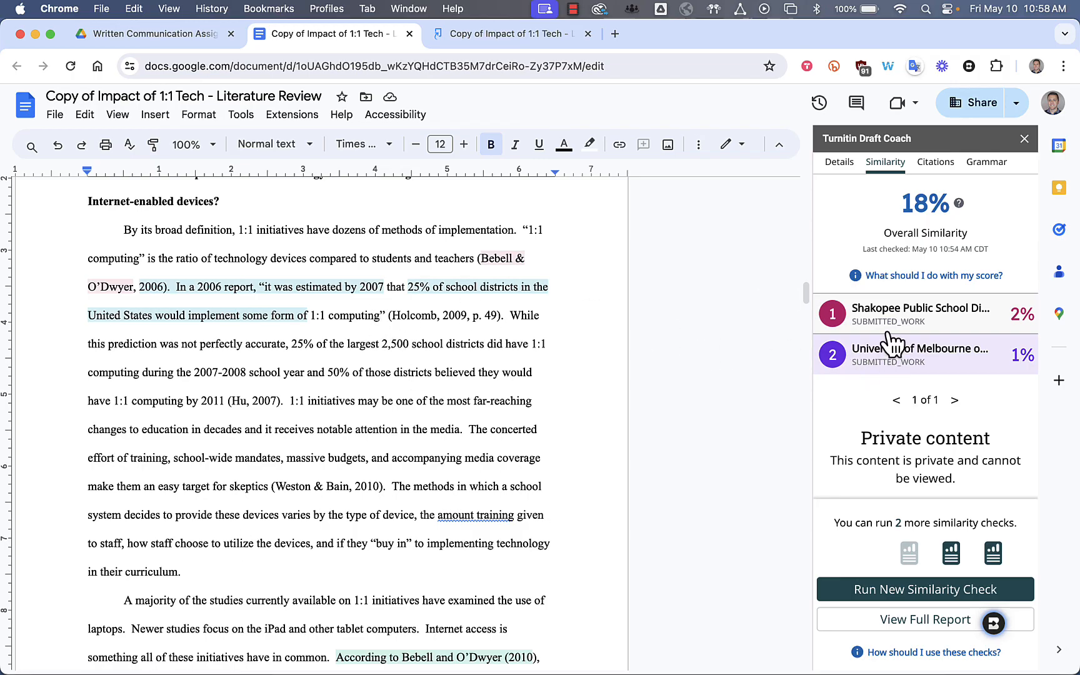